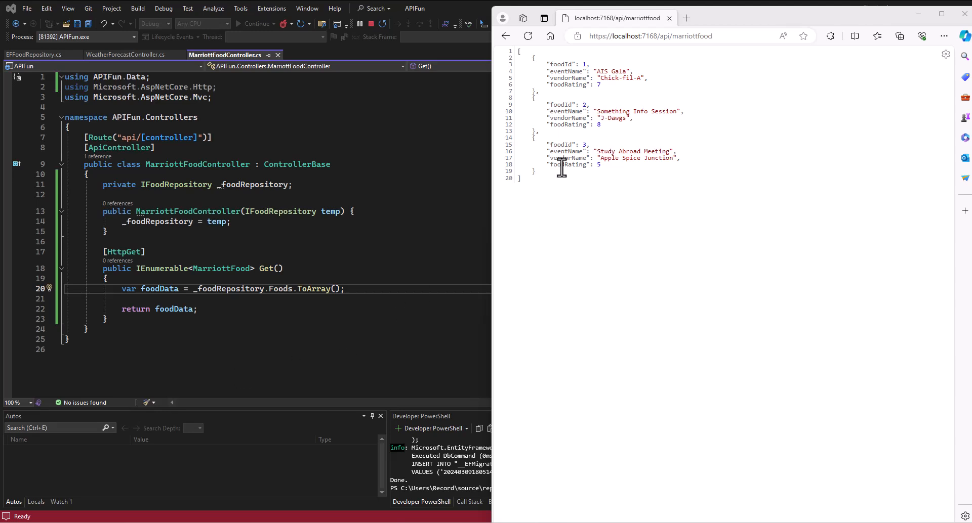
{"action": "mouse_move", "coordinate": [140, 137]}
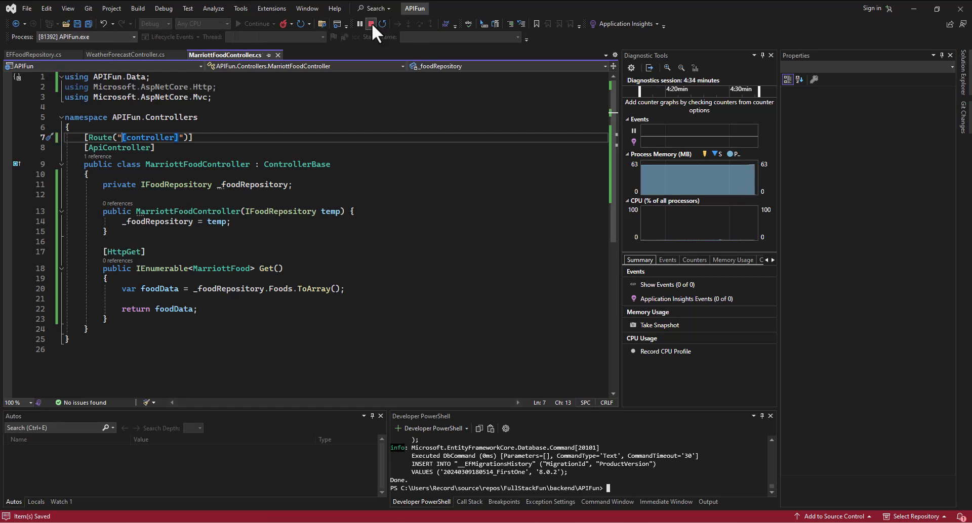
Restart the API and load localhost:7168/MarriottFood to confirm three food records return.
{"action": "left_click", "coordinate": [369, 24]}
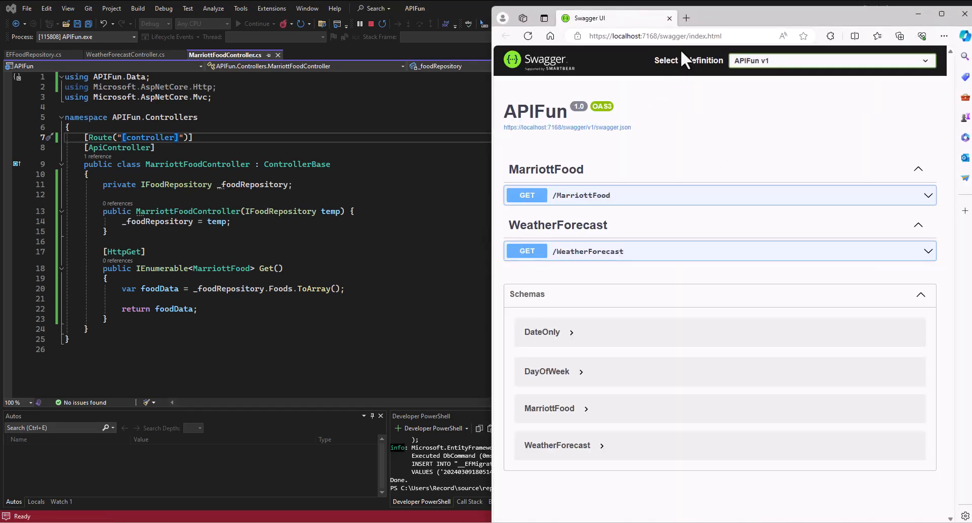
{"action": "left_click", "coordinate": [655, 36]}
{"action": "type", "text": "Marriott"}
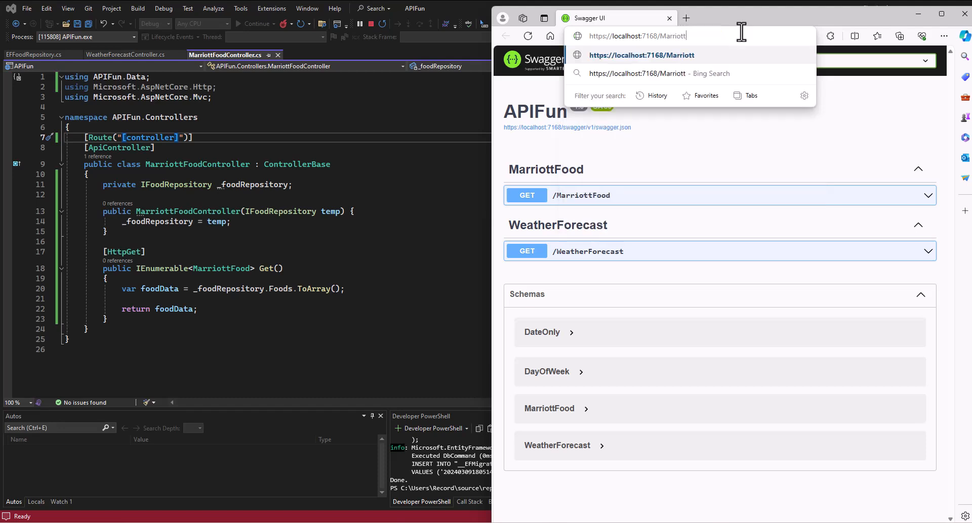
{"action": "key", "text": "Enter"}
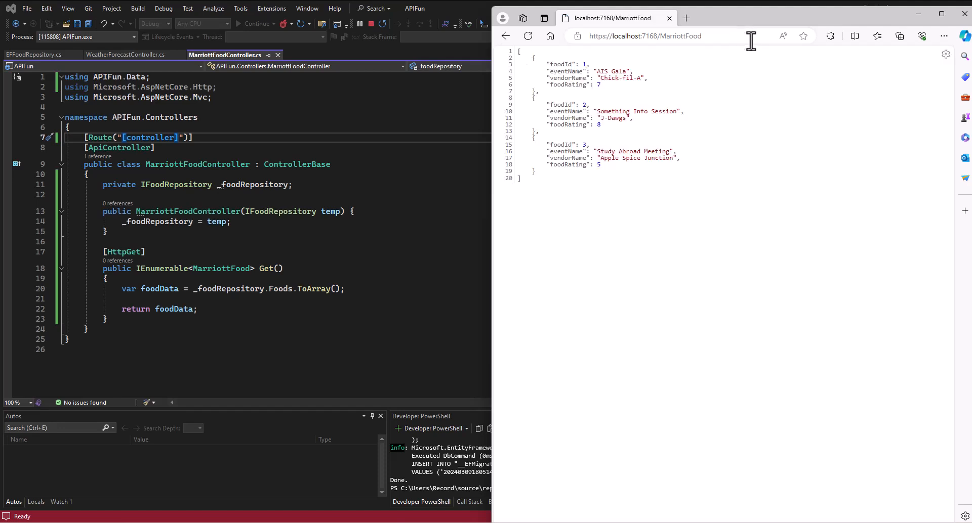
{"action": "mouse_move", "coordinate": [596, 246]}
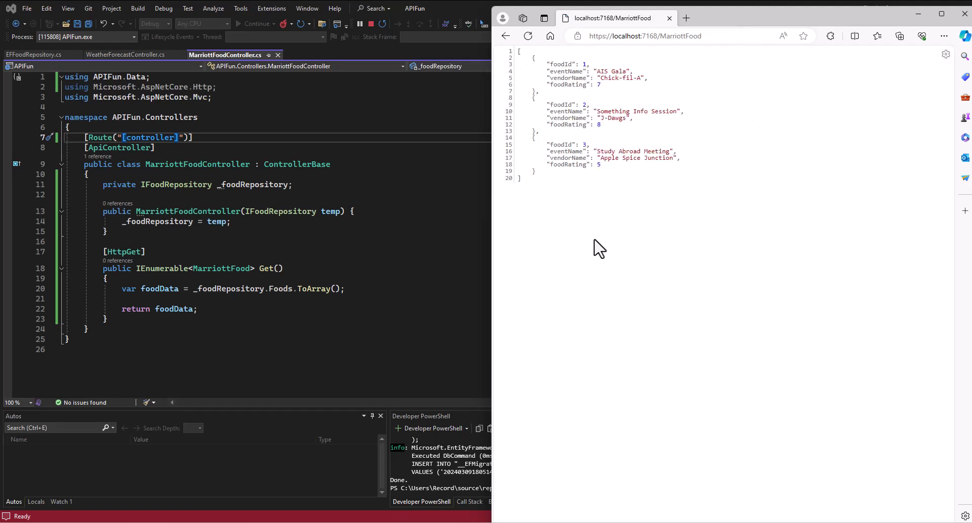
{"action": "mouse_move", "coordinate": [635, 226]}
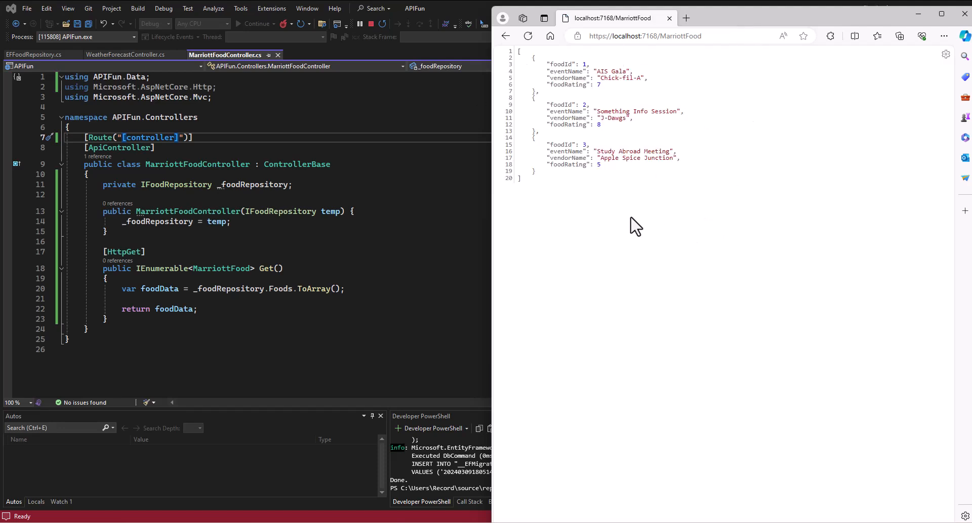
{"action": "mouse_move", "coordinate": [544, 225]}
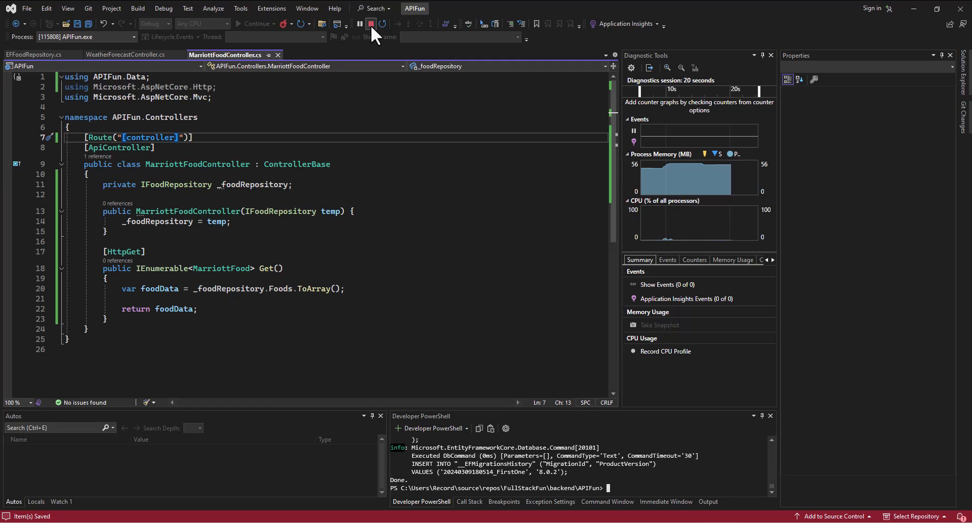
Stop the running API, then open backend/Controllers/MarriottFoodController.cs in the Explorer.
{"action": "left_click", "coordinate": [369, 24]}
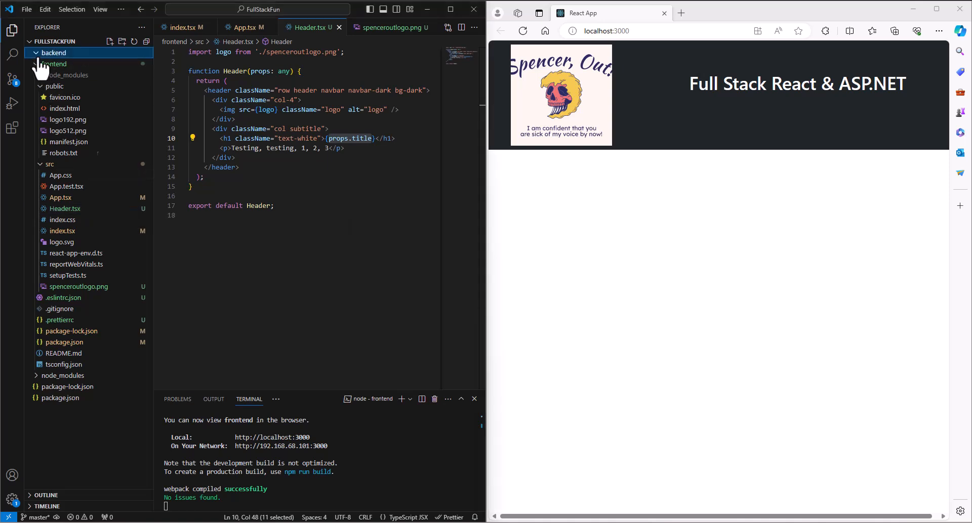
{"action": "left_click", "coordinate": [53, 53]}
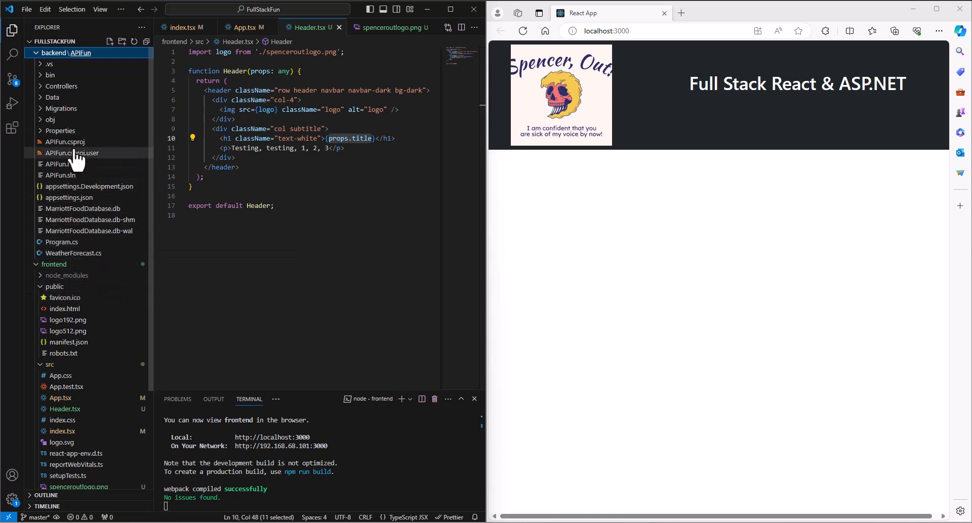
{"action": "left_click", "coordinate": [62, 86]}
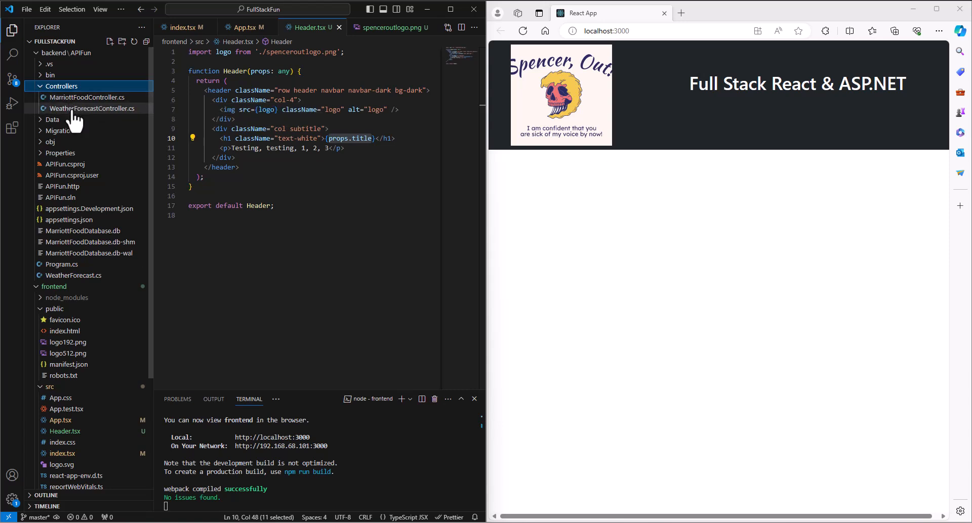
{"action": "left_click", "coordinate": [87, 97]}
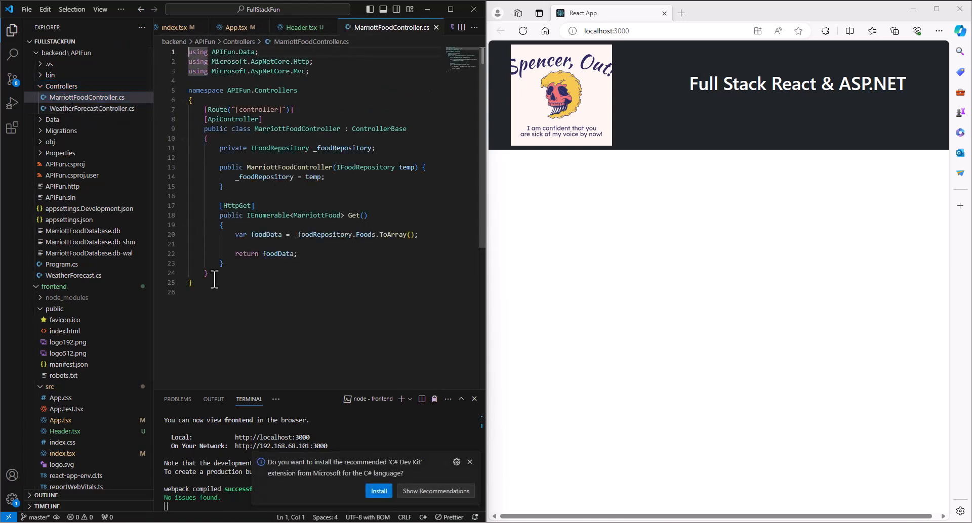
{"action": "mouse_move", "coordinate": [249, 298]}
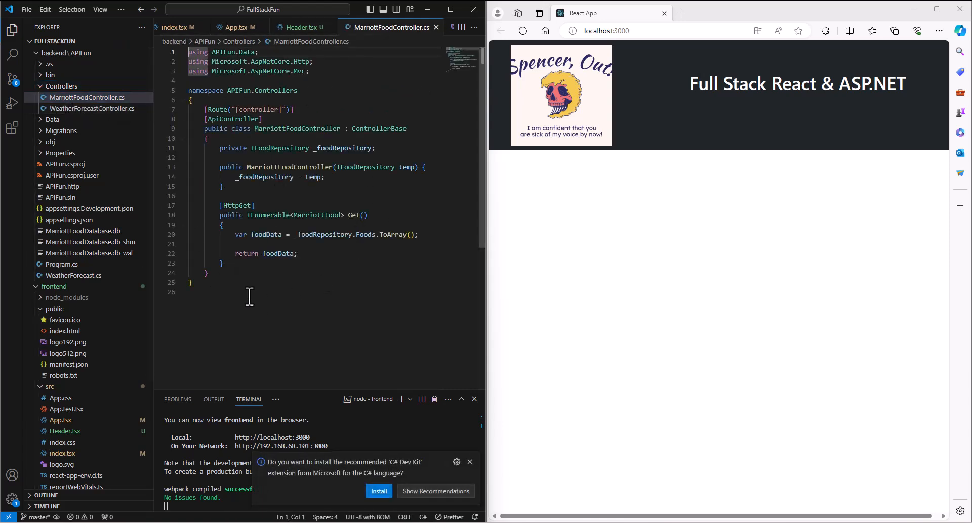
{"action": "mouse_move", "coordinate": [370, 481]}
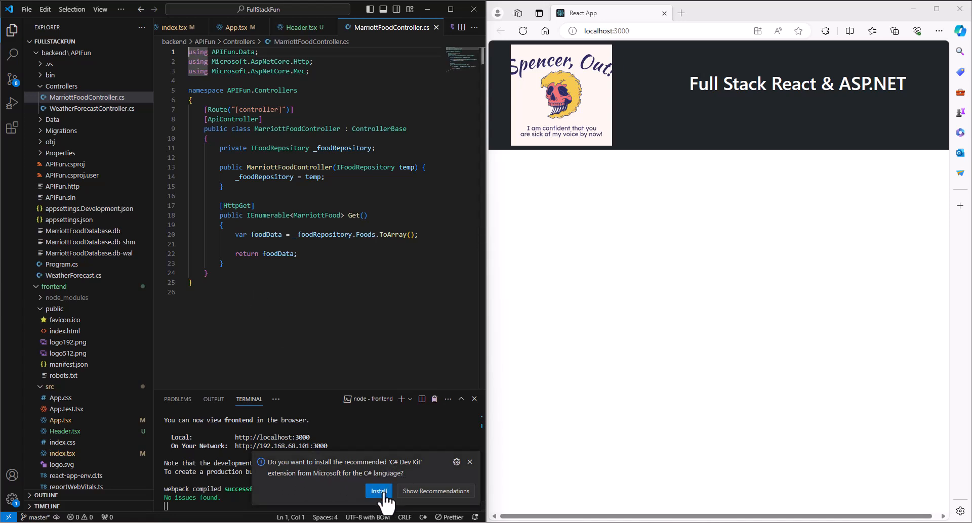
Install C# Dev Kit, then use the walkthrough's Install .NET SDK to reach the download page.
{"action": "left_click", "coordinate": [379, 491]}
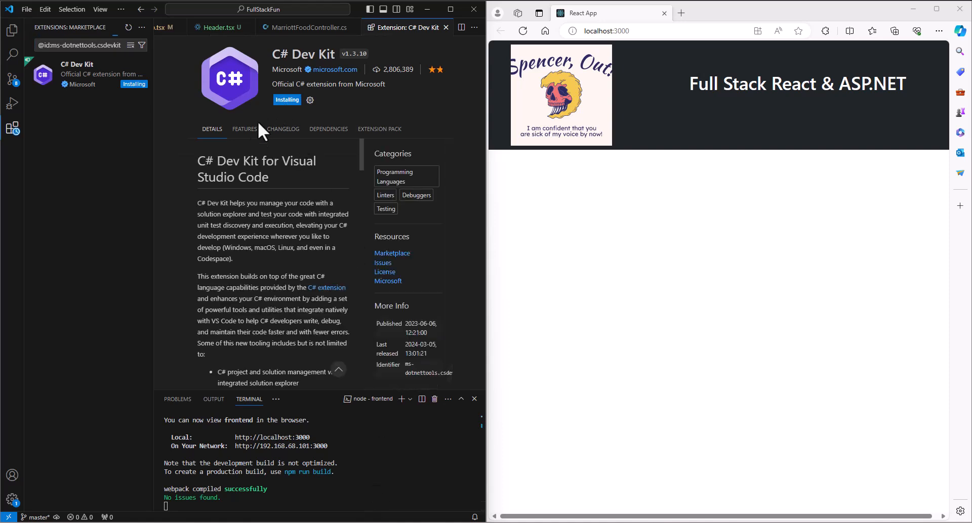
{"action": "mouse_move", "coordinate": [251, 143]}
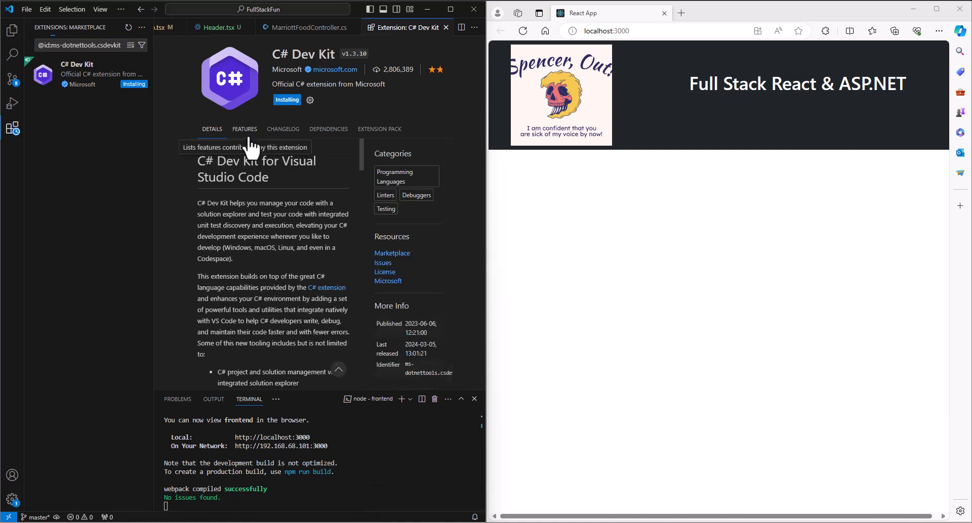
{"action": "mouse_move", "coordinate": [226, 292]}
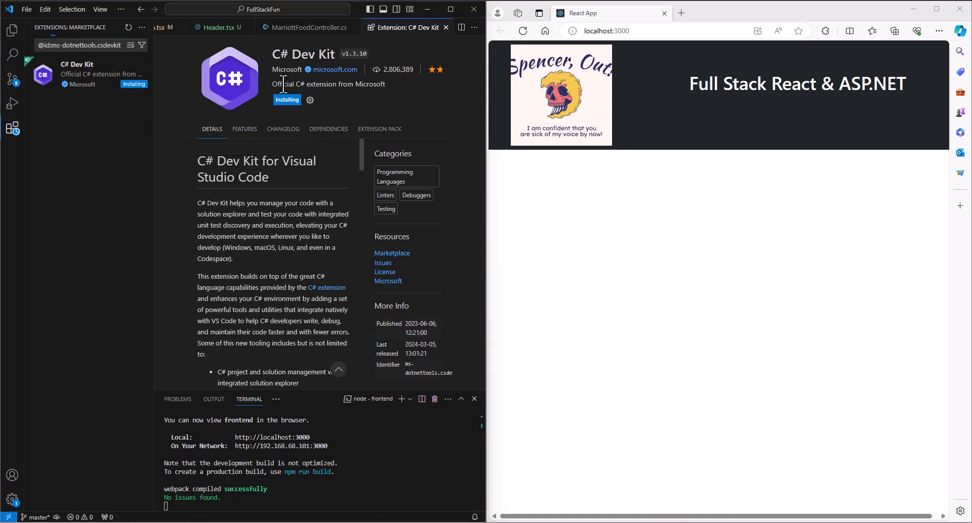
{"action": "mouse_move", "coordinate": [283, 89]}
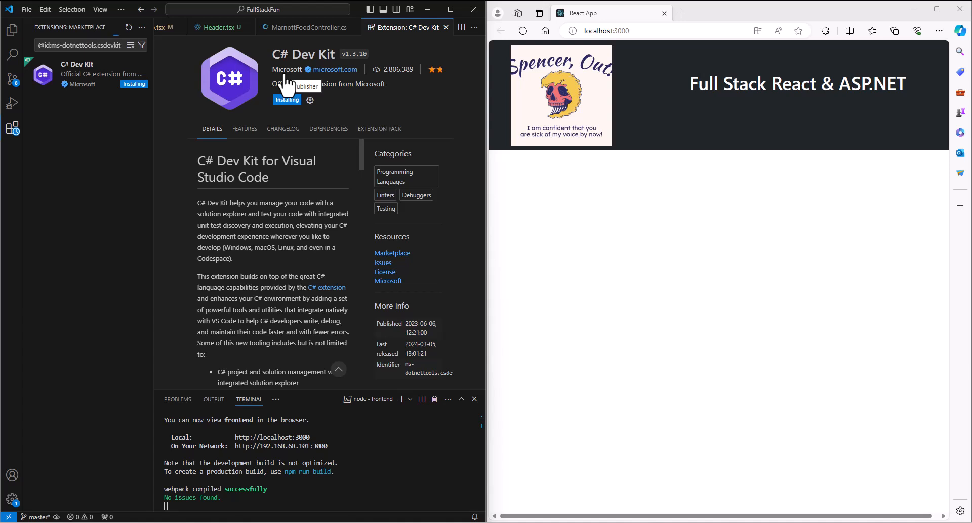
{"action": "mouse_move", "coordinate": [10, 54]}
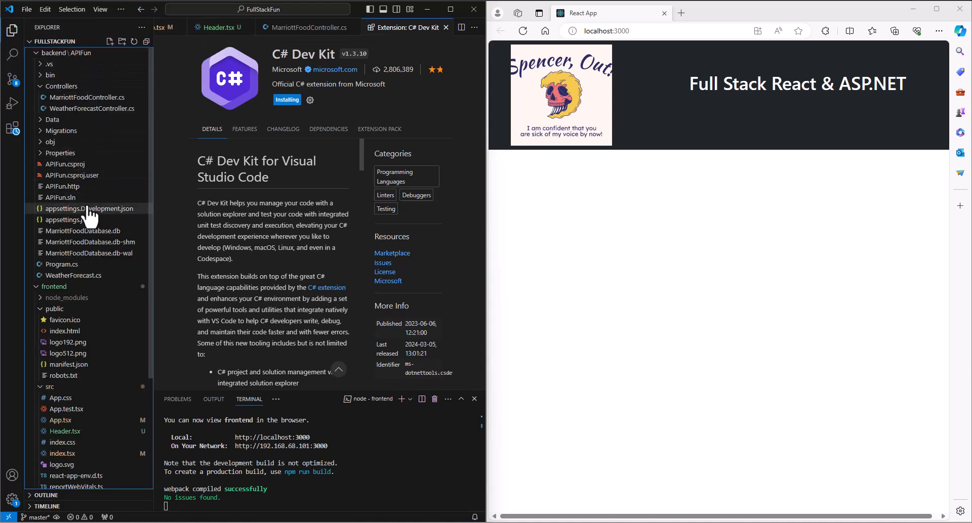
{"action": "mouse_move", "coordinate": [663, 337]}
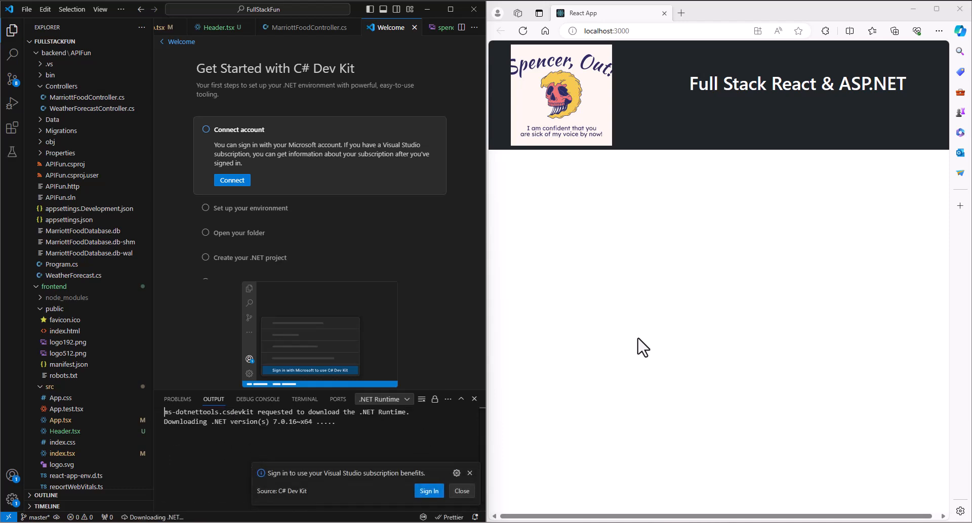
{"action": "mouse_move", "coordinate": [556, 397]}
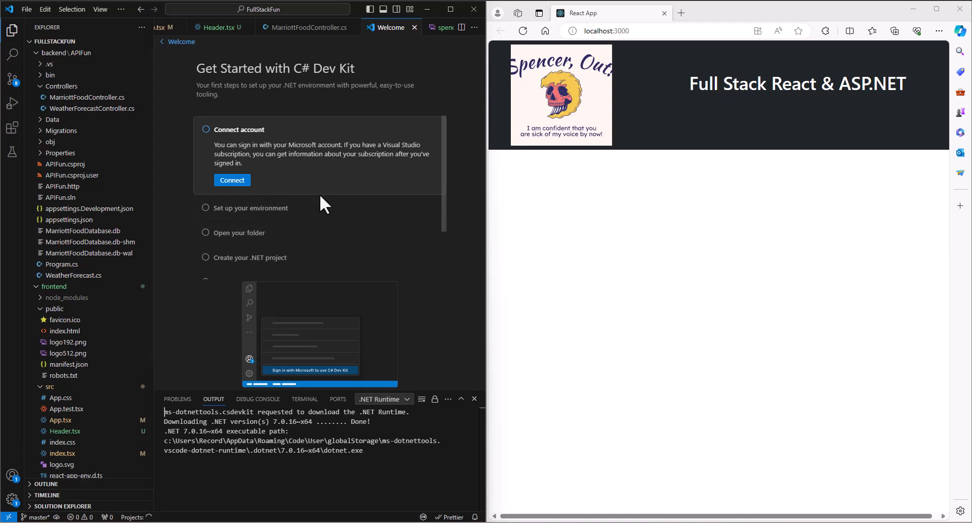
{"action": "scroll", "scroll_direction": "down", "scroll_amount": 3}
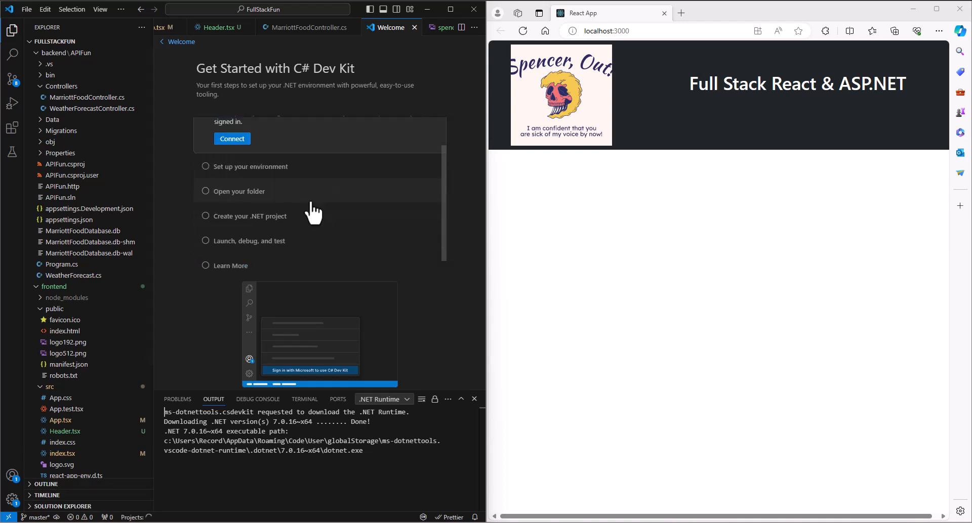
{"action": "left_click", "coordinate": [251, 166]}
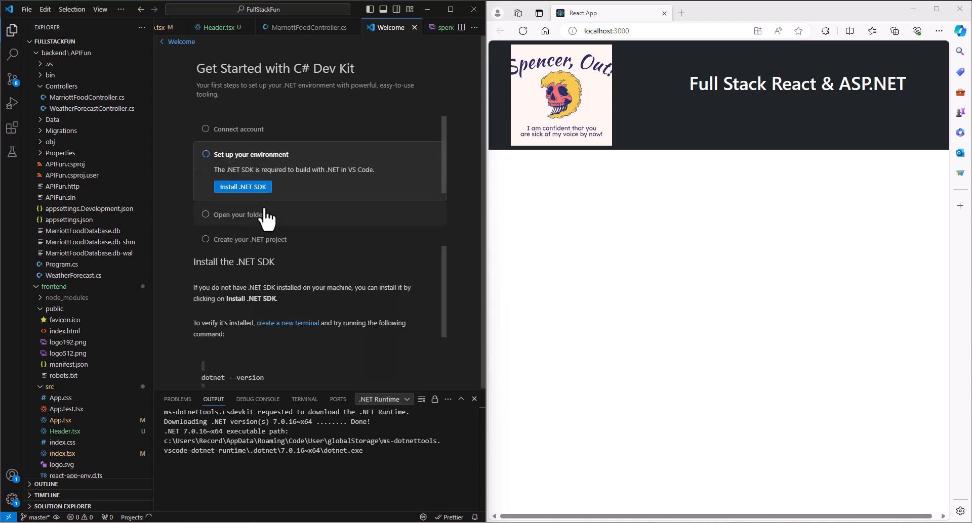
{"action": "left_click", "coordinate": [242, 187]}
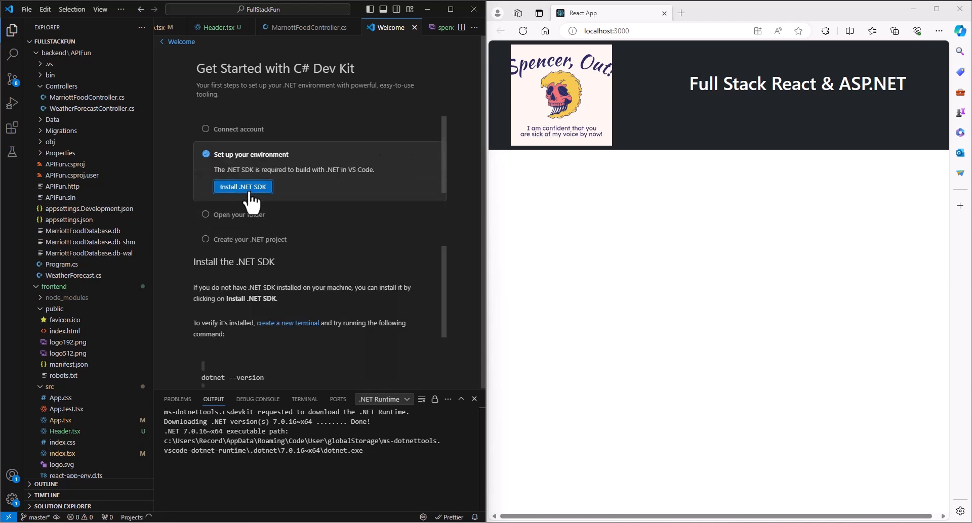
{"action": "left_click", "coordinate": [243, 187]}
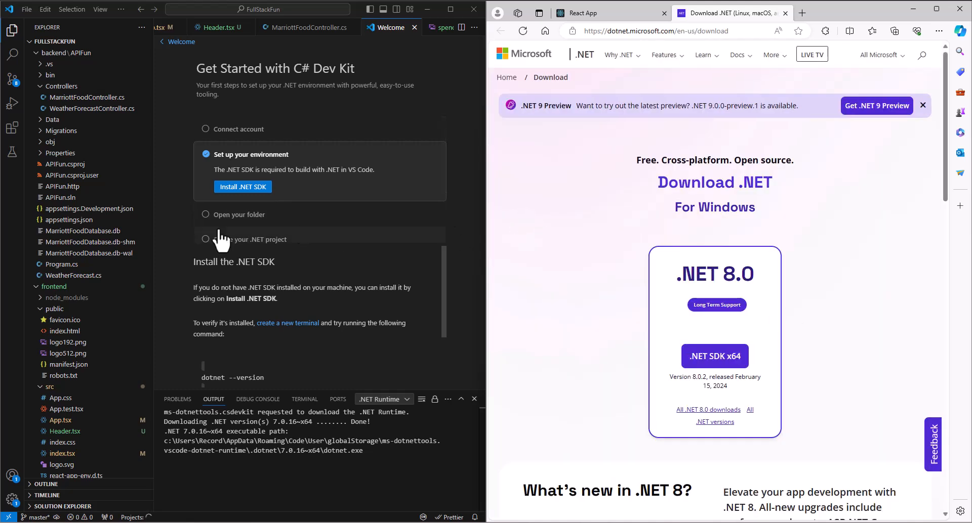
{"action": "left_click", "coordinate": [306, 28]}
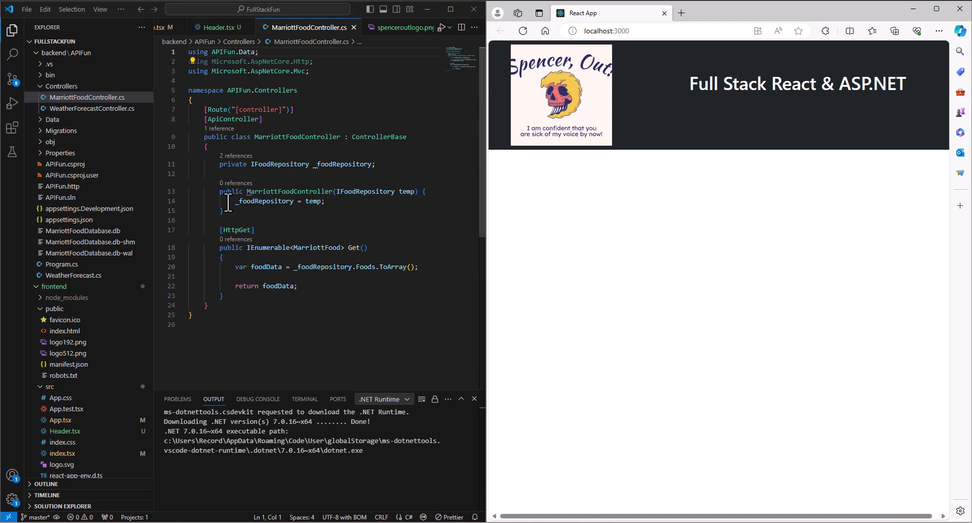
{"action": "mouse_move", "coordinate": [272, 239]}
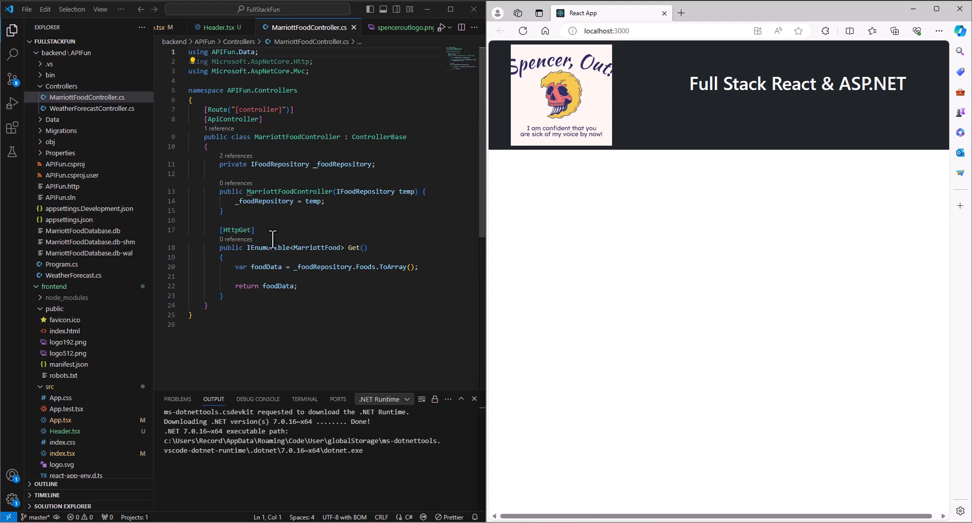
{"action": "mouse_move", "coordinate": [263, 247]}
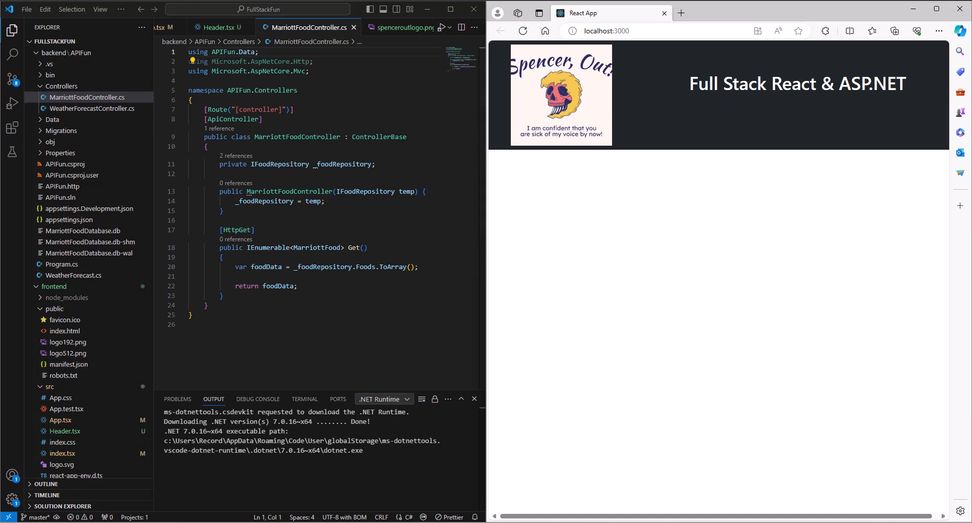
{"action": "mouse_move", "coordinate": [94, 160]}
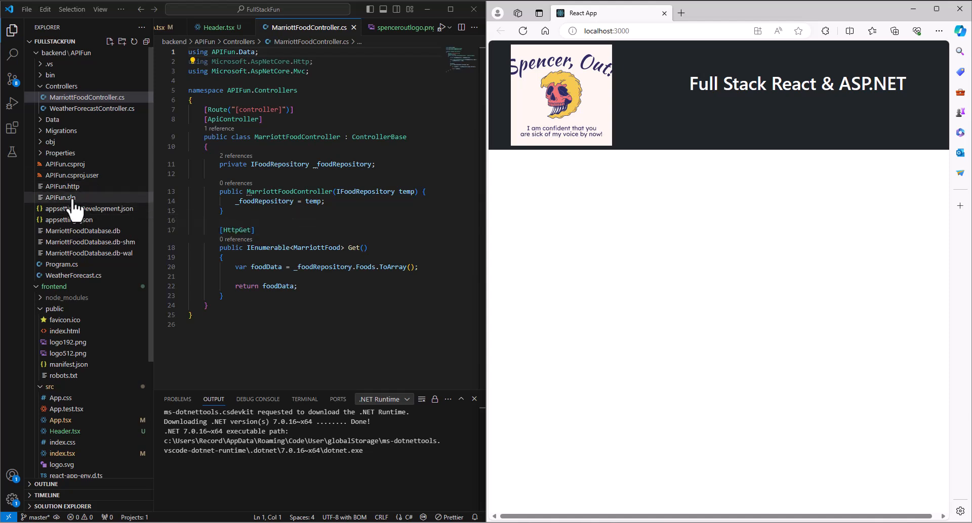
Collapse the backend folder in the Explorer sidebar.
{"action": "left_click", "coordinate": [60, 53]}
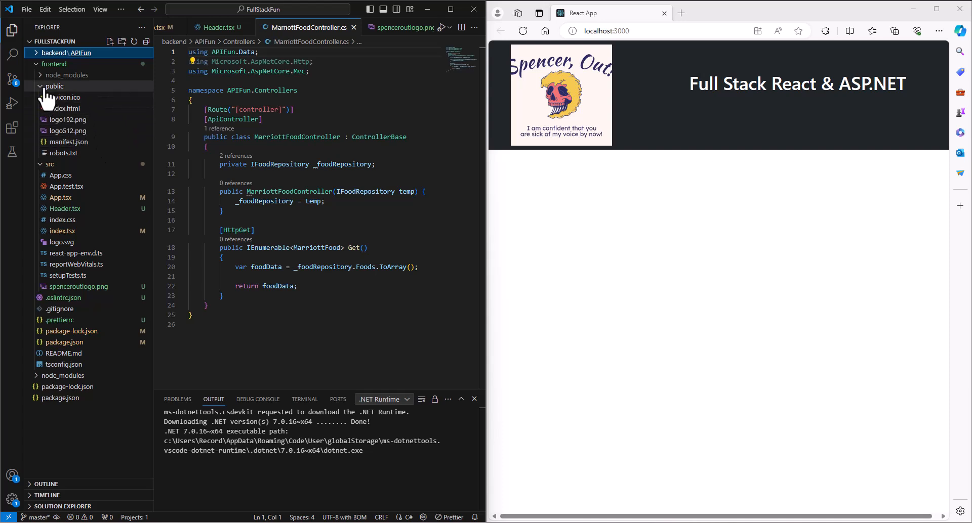
Create a new folder named Food inside src.
{"action": "right_click", "coordinate": [46, 97]}
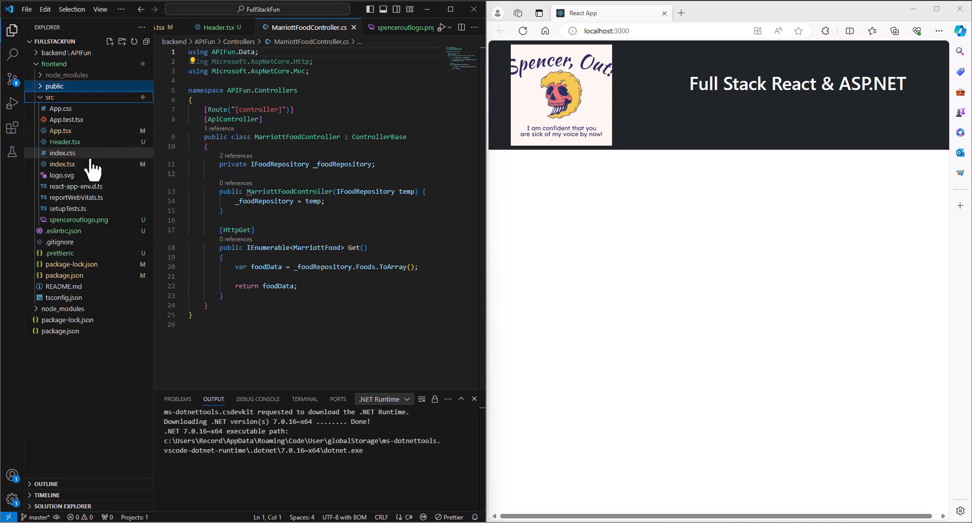
{"action": "mouse_move", "coordinate": [66, 142]}
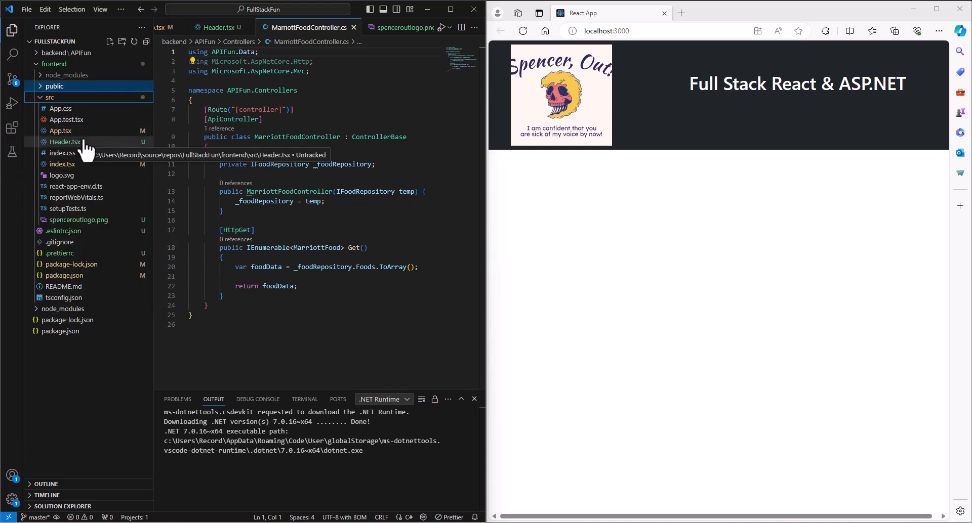
{"action": "mouse_move", "coordinate": [83, 111]}
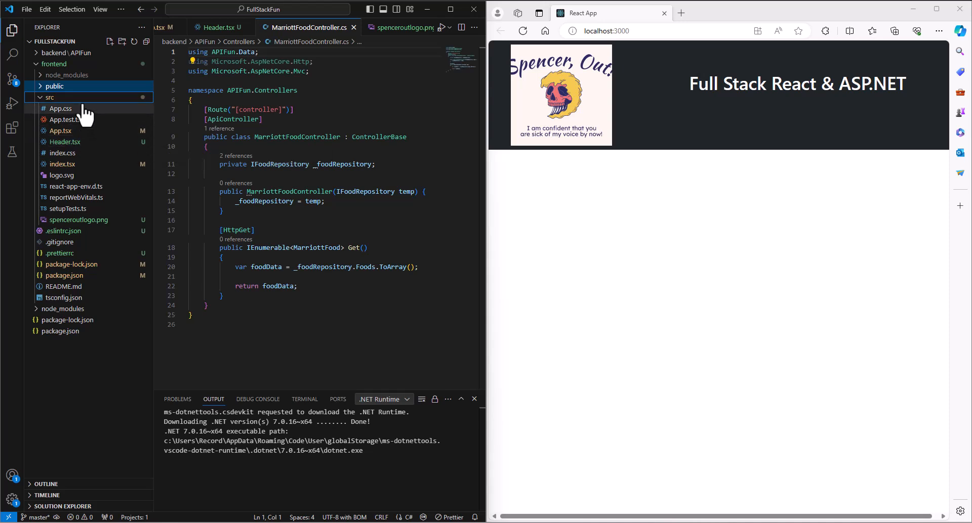
{"action": "right_click", "coordinate": [49, 97]}
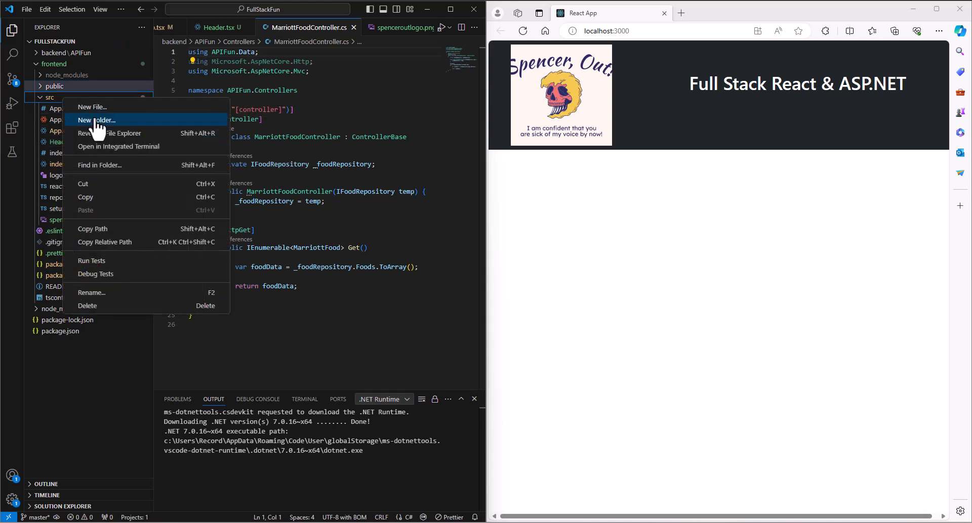
{"action": "left_click", "coordinate": [96, 120]}
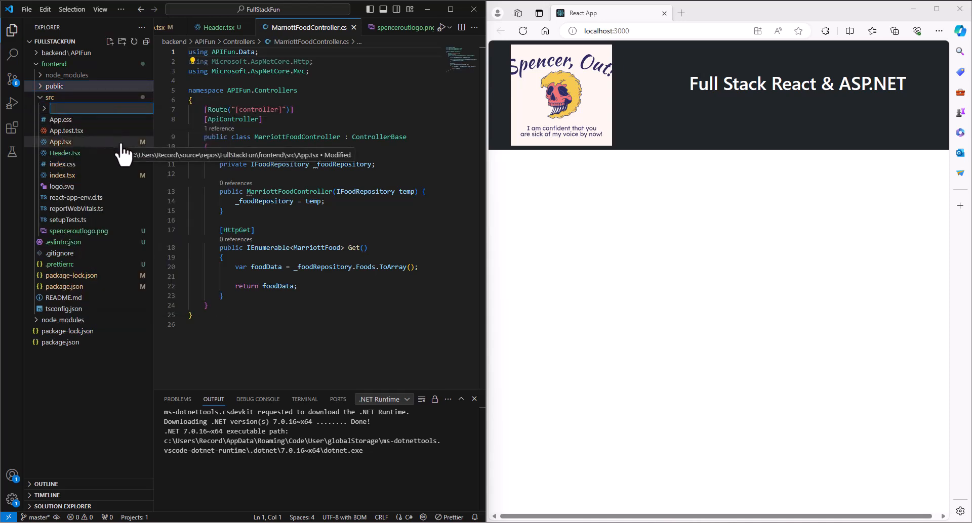
{"action": "type", "text": "Food"}
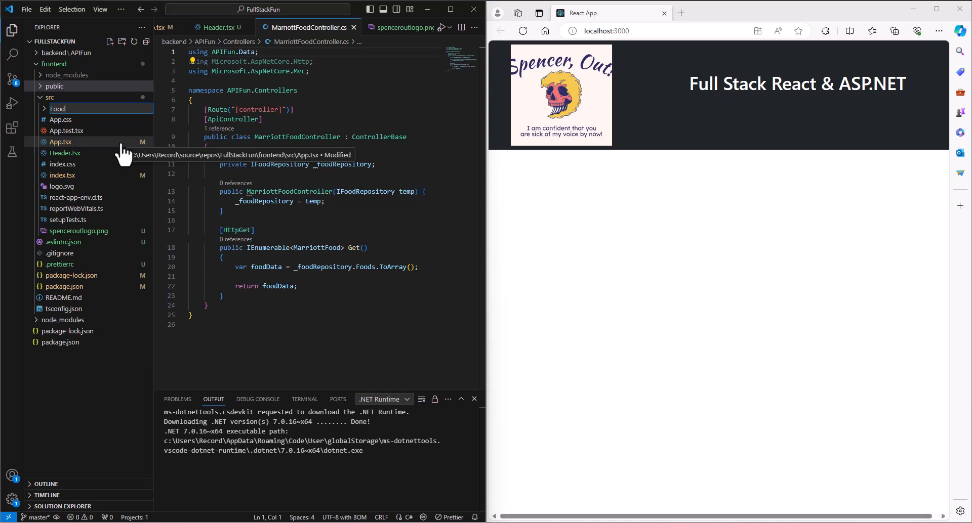
Add a new file FoodList.tsx inside the Food folder.
{"action": "right_click", "coordinate": [48, 108]}
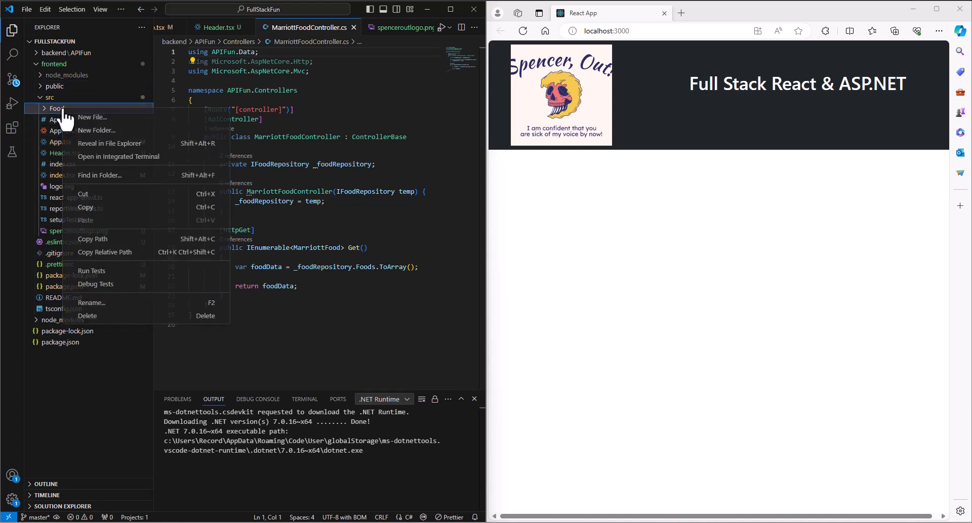
{"action": "left_click", "coordinate": [92, 117]}
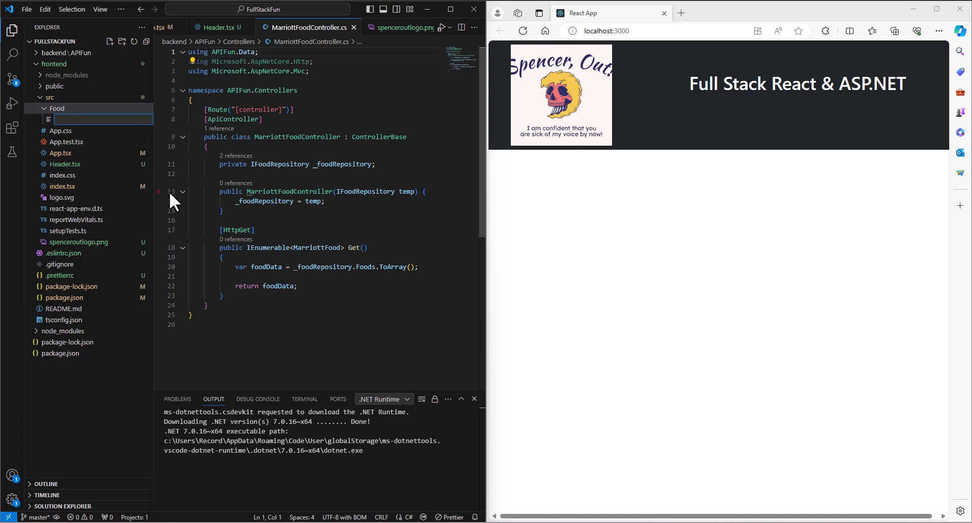
{"action": "type", "text": "FoodList.tsx"}
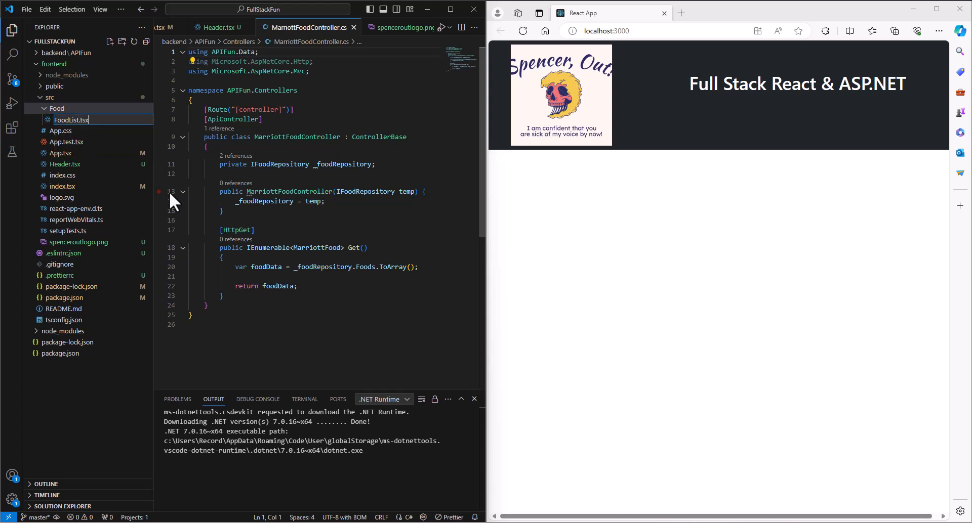
{"action": "key", "text": "Enter"}
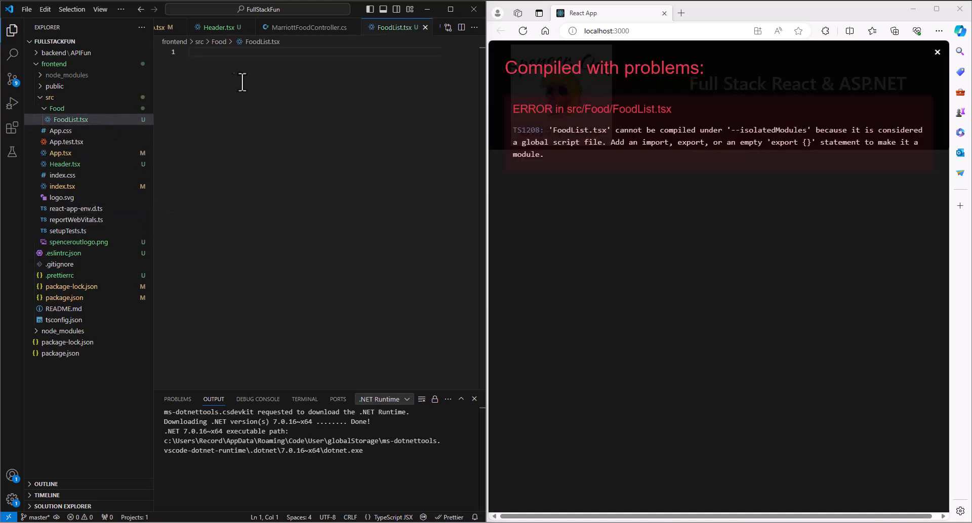
{"action": "mouse_move", "coordinate": [279, 99]}
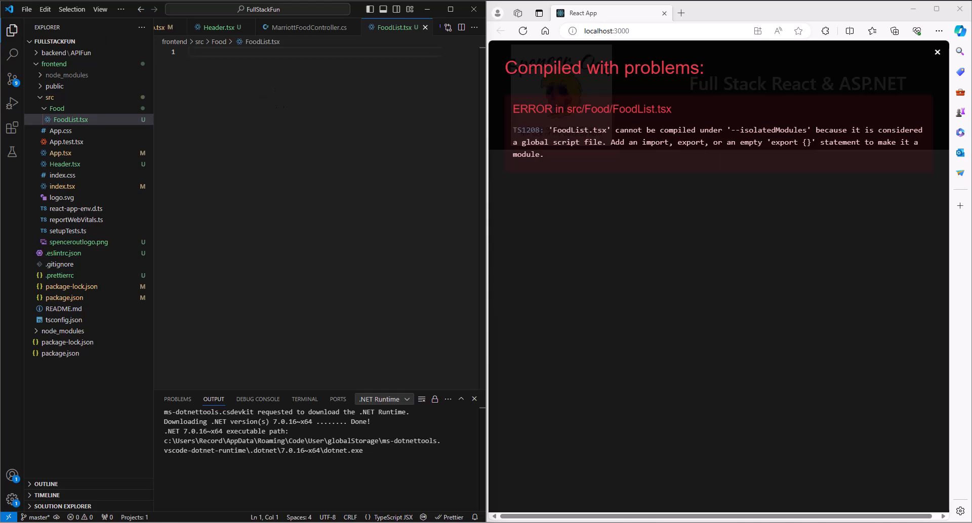
{"action": "mouse_move", "coordinate": [247, 182]}
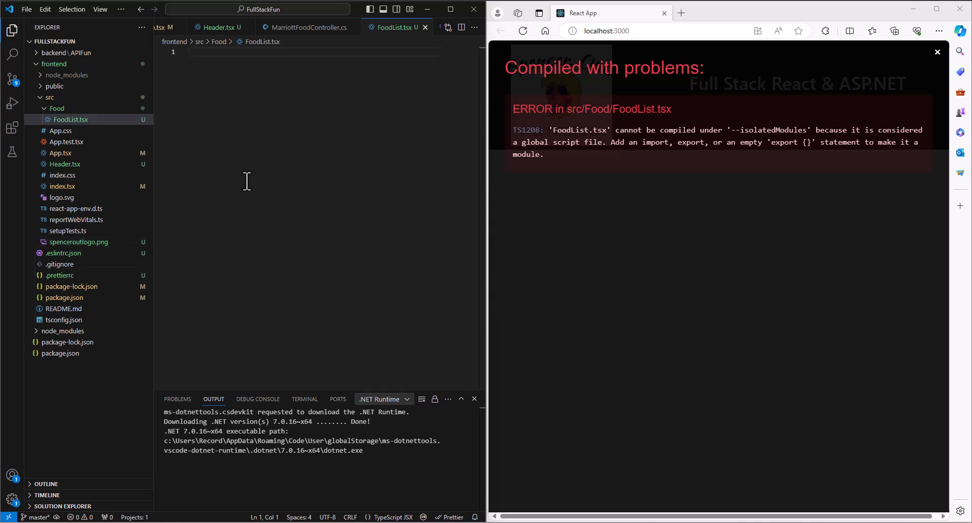
Write a FoodList function that returns empty parentheses.
{"action": "type", "text": "function Food"}
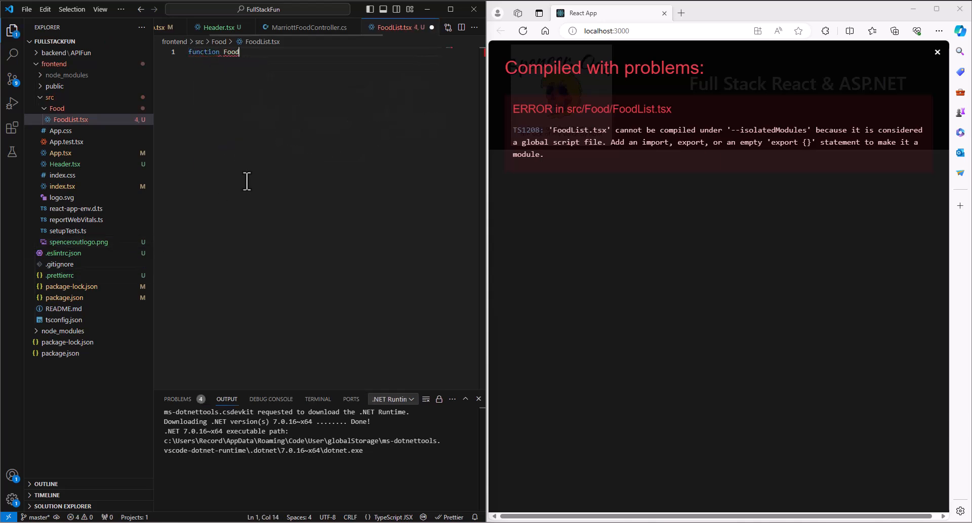
{"action": "type", "text": "List ()"}
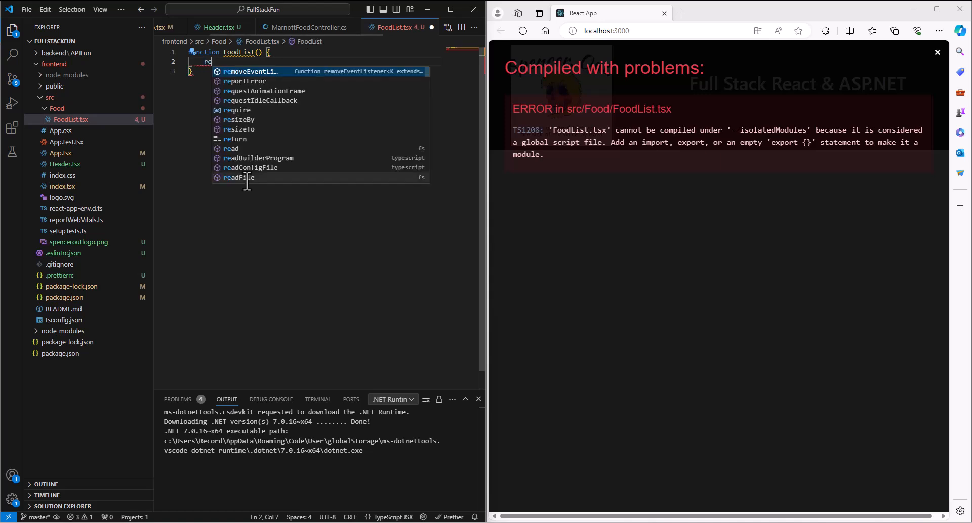
{"action": "type", "text": "return {}"}
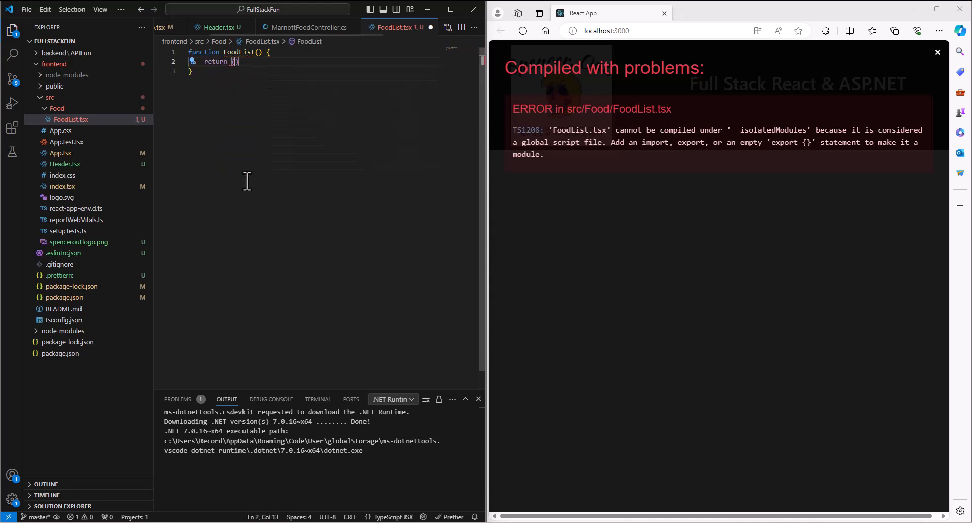
{"action": "type", "text": "("}
{"action": "type", "text": ");"}
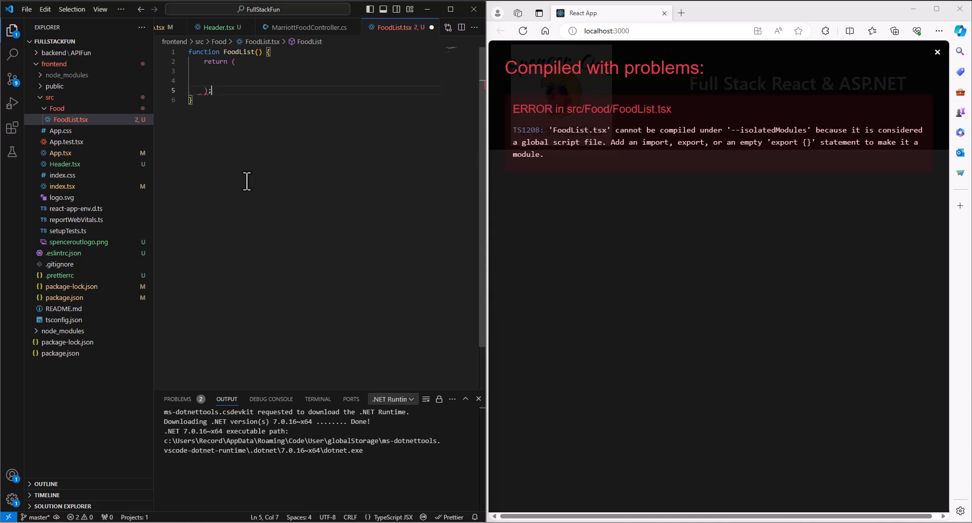
{"action": "mouse_move", "coordinate": [225, 103]}
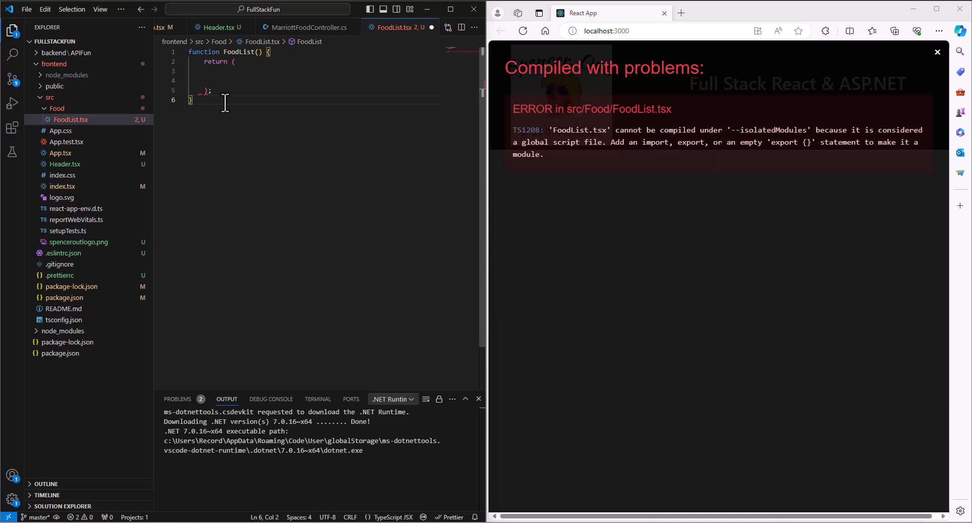
{"action": "mouse_move", "coordinate": [195, 142]}
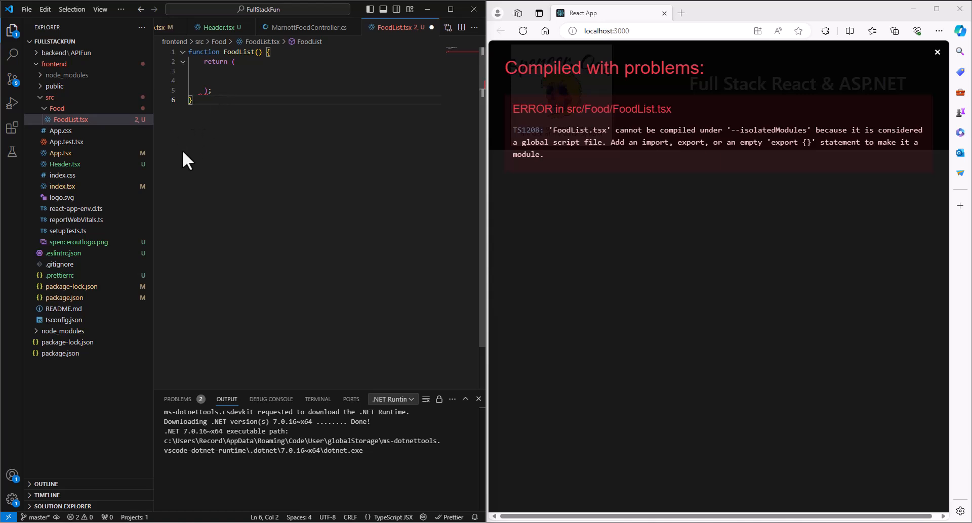
{"action": "mouse_move", "coordinate": [71, 157]}
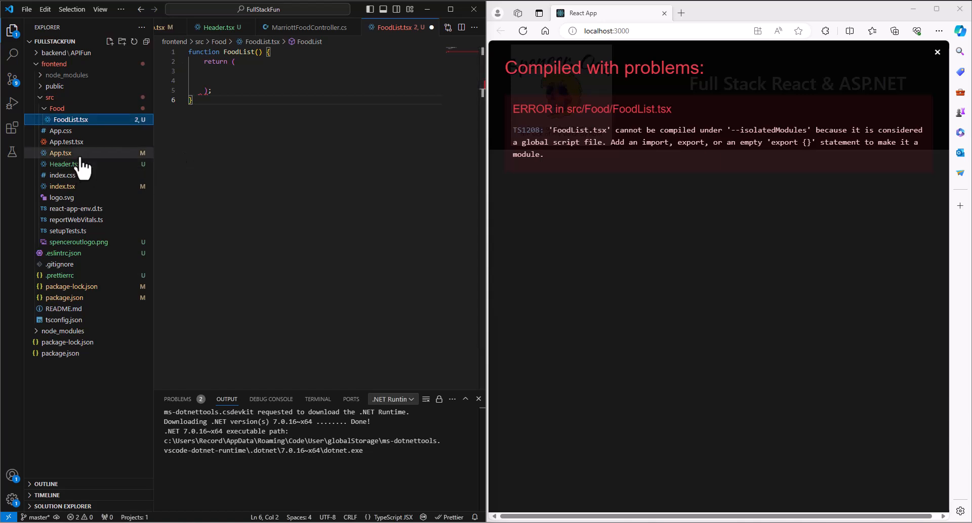
Add 'export default FoodList;' at the bottom of the file.
{"action": "left_click", "coordinate": [59, 152]}
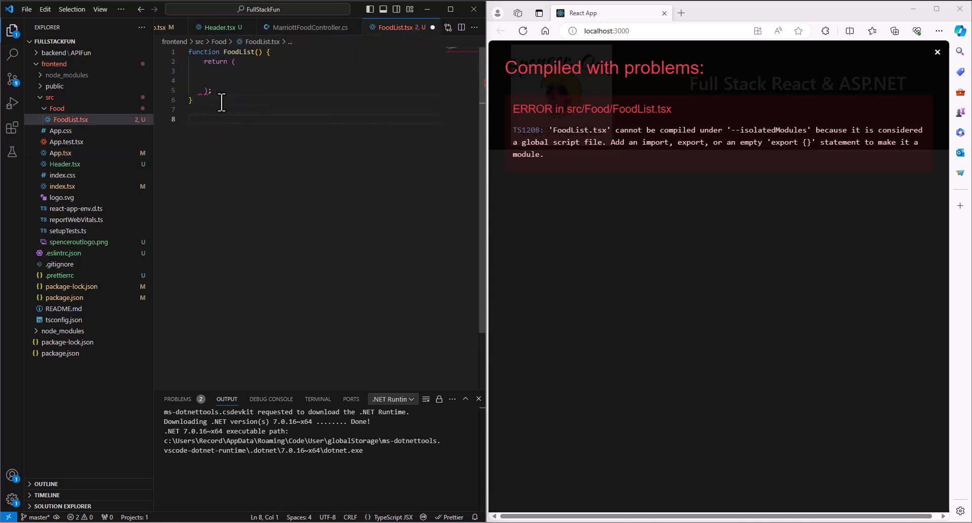
{"action": "type", "text": "ex"}
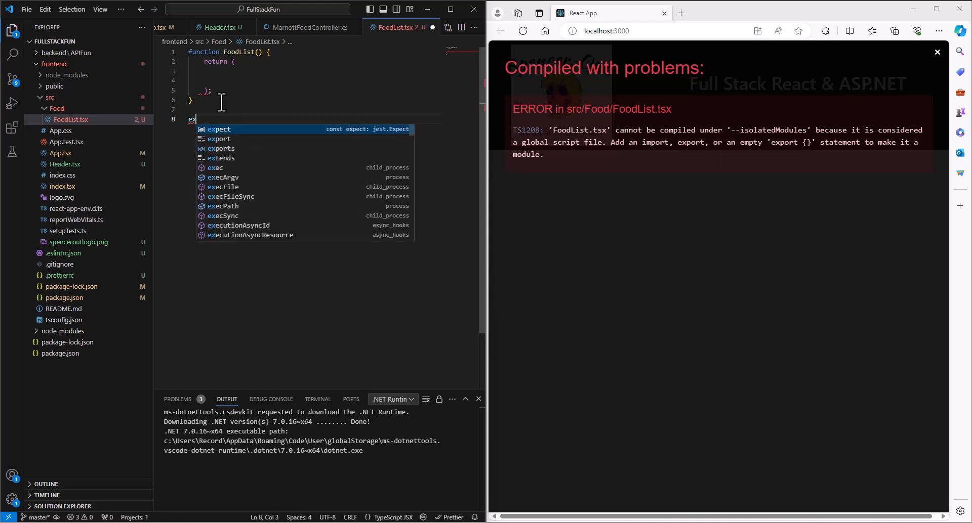
{"action": "type", "text": "port default"}
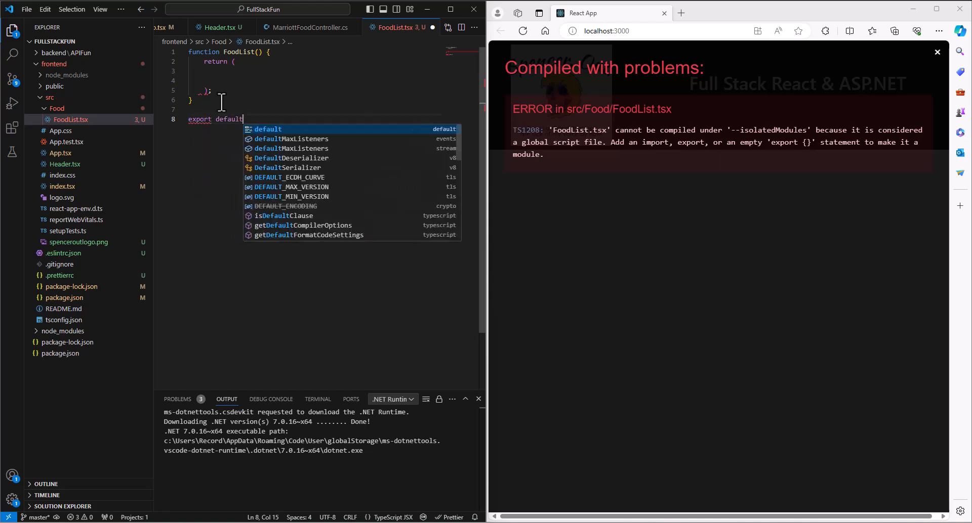
{"action": "type", "text": "FoodList"}
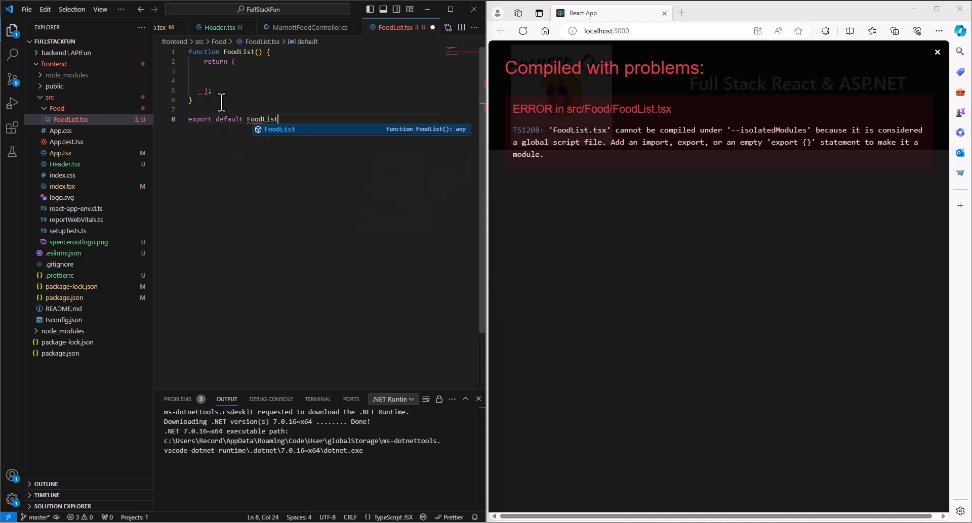
{"action": "type", "text": ";"}
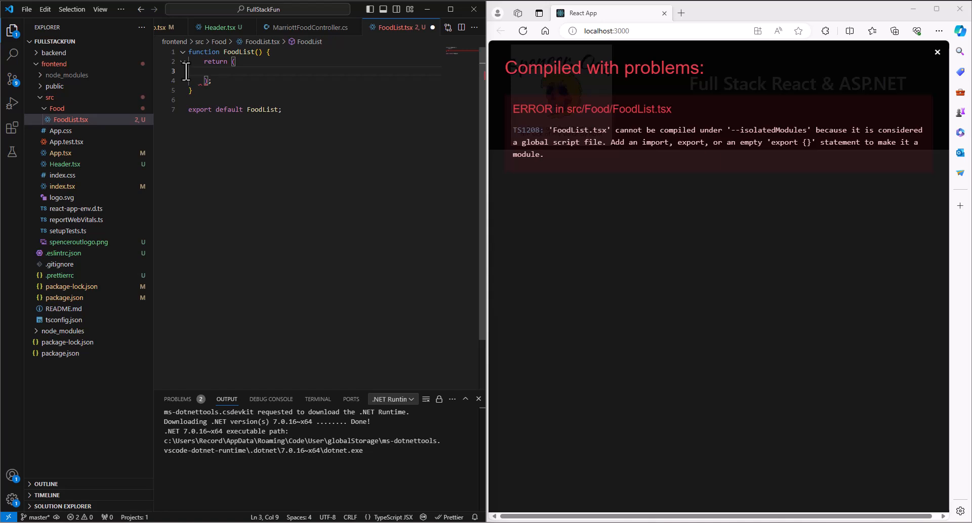
Start a fragment containing a div with className "row".
{"action": "type", "text": "<></>"}
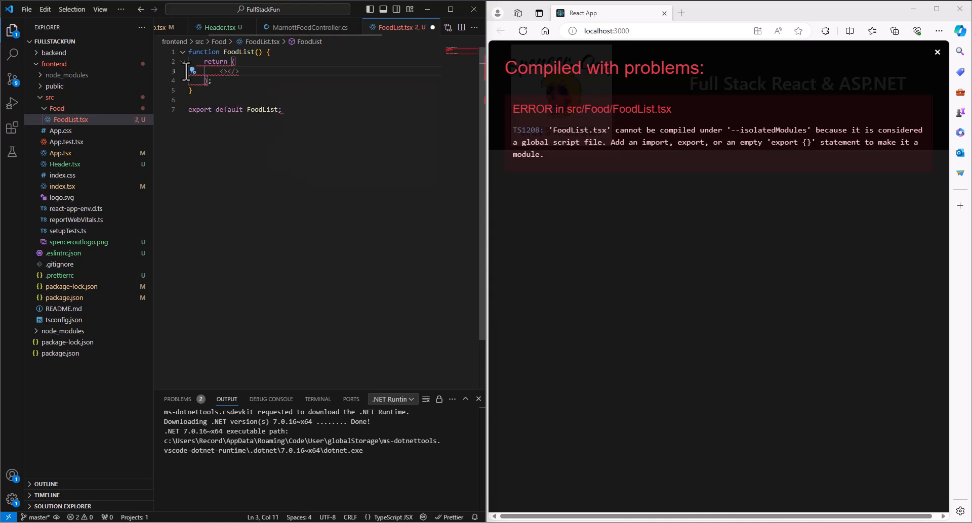
{"action": "key", "text": "Enter"}
{"action": "type", "text": "{"}
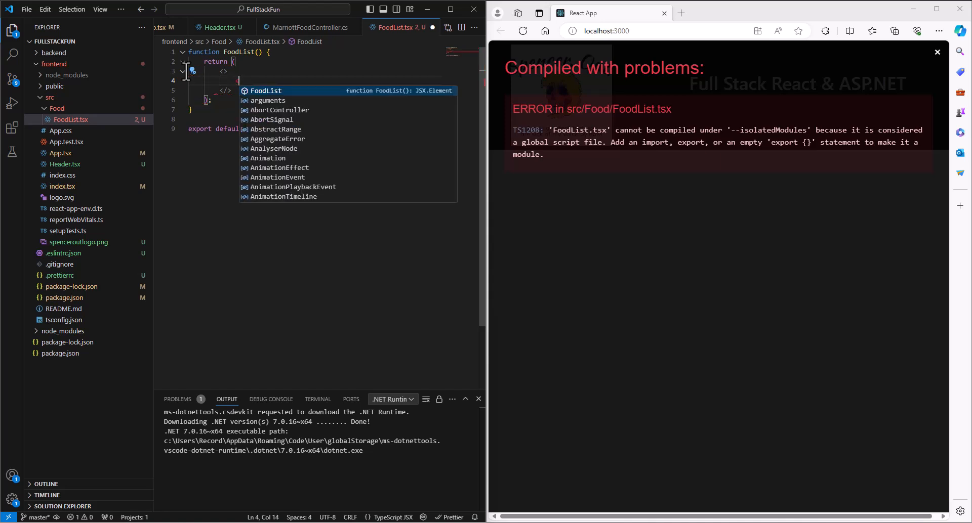
{"action": "type", "text": "<div"}
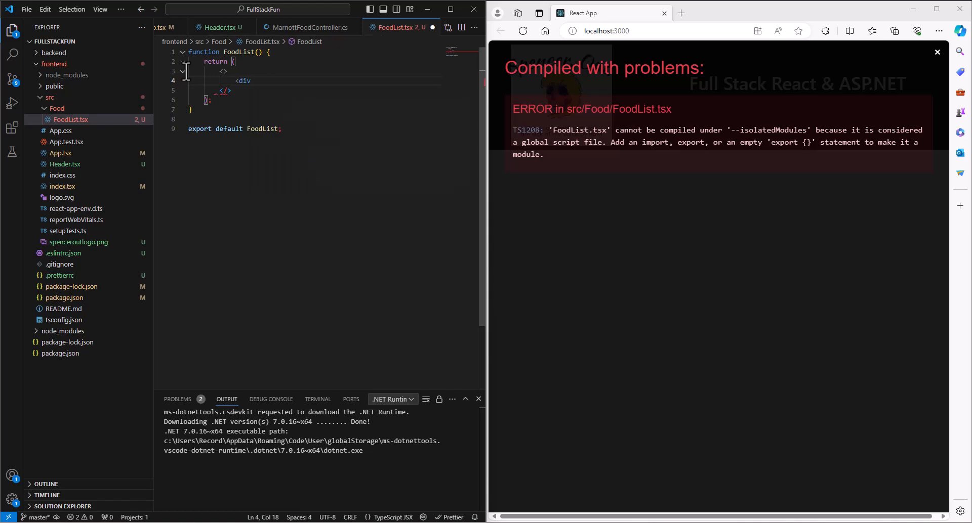
{"action": "type", "text": "classN"}
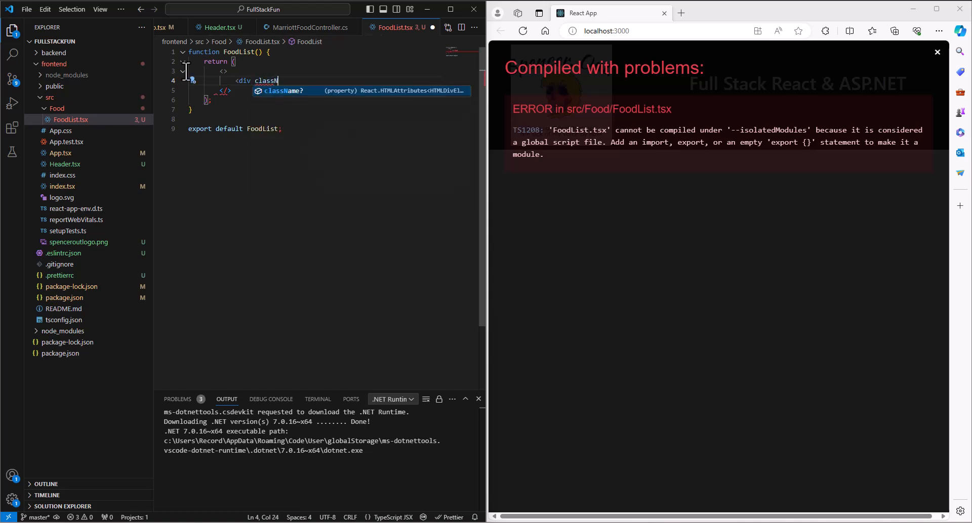
{"action": "type", "text": "ame"}
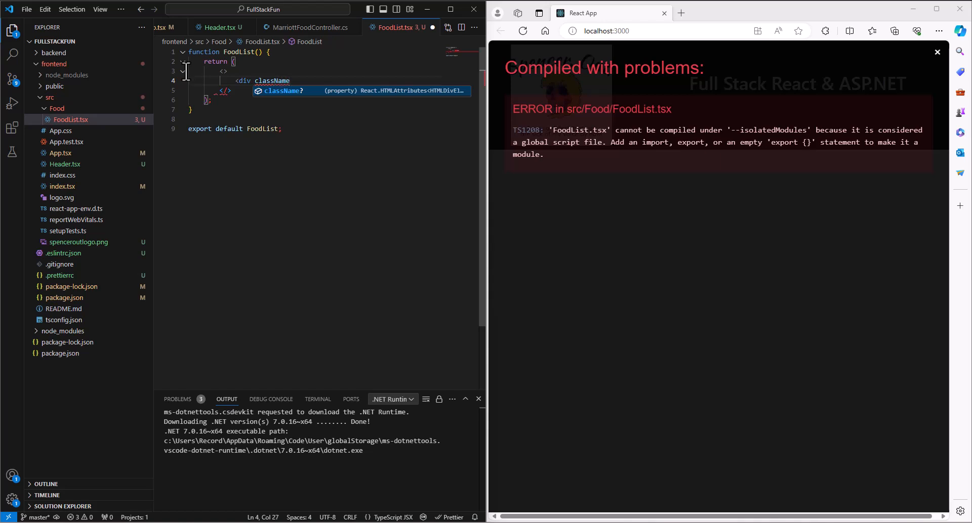
{"action": "type", "text": "="}
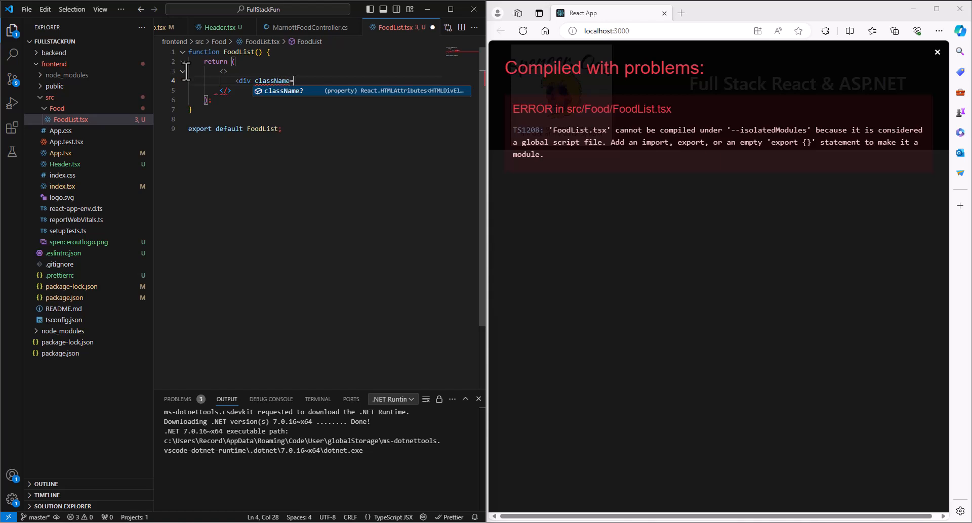
{"action": "type", "text": "\"row\">"}
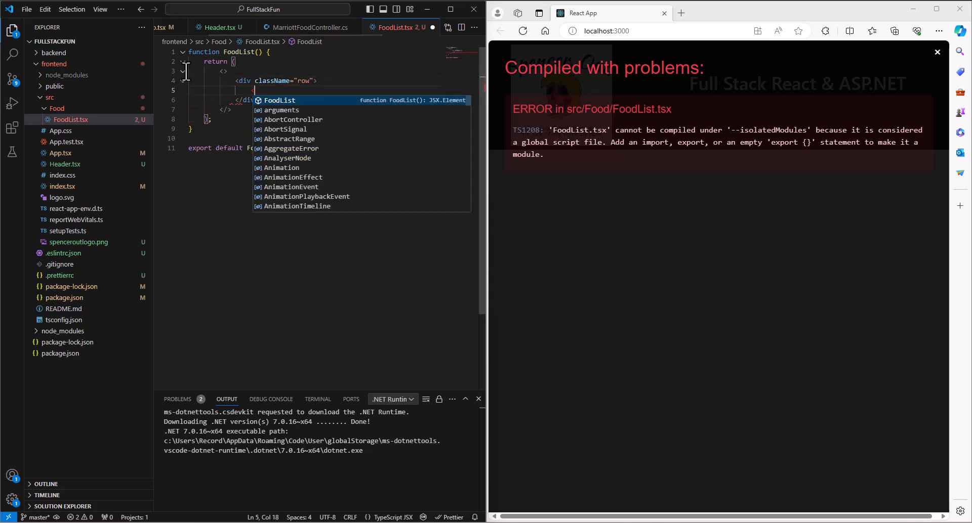
Add an h4 heading 'Best Marriott Food' with className "text-center".
{"action": "type", "text": "<h"}
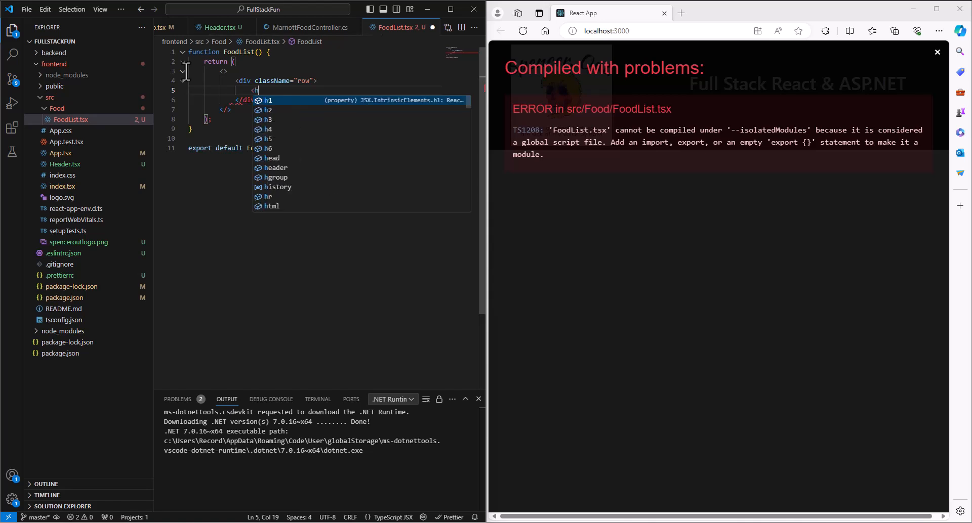
{"action": "type", "text": "h4"}
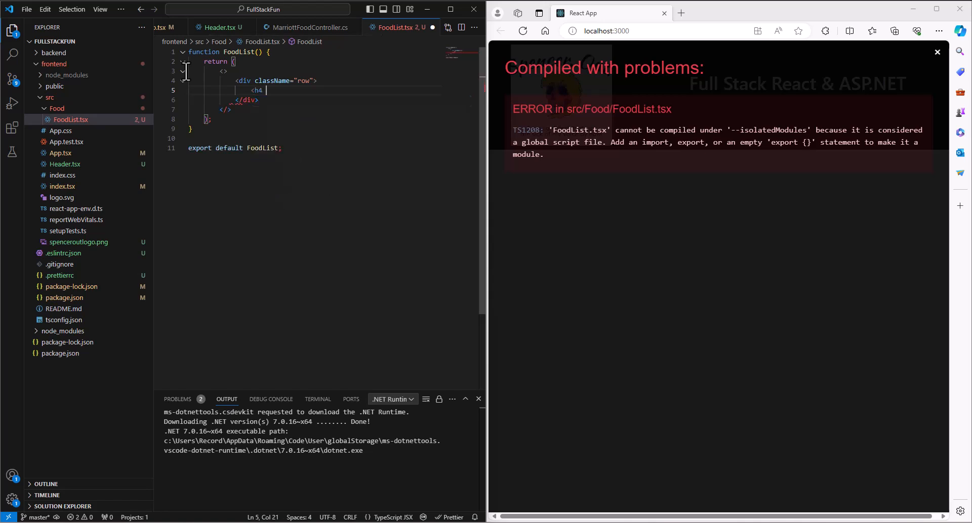
{"action": "type", "text": "className"}
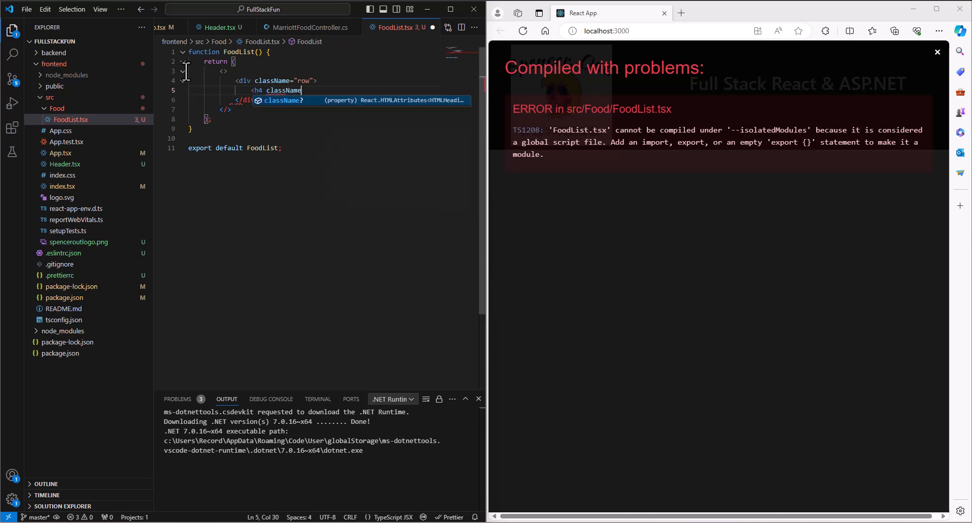
{"action": "type", "text": "=\"te"}
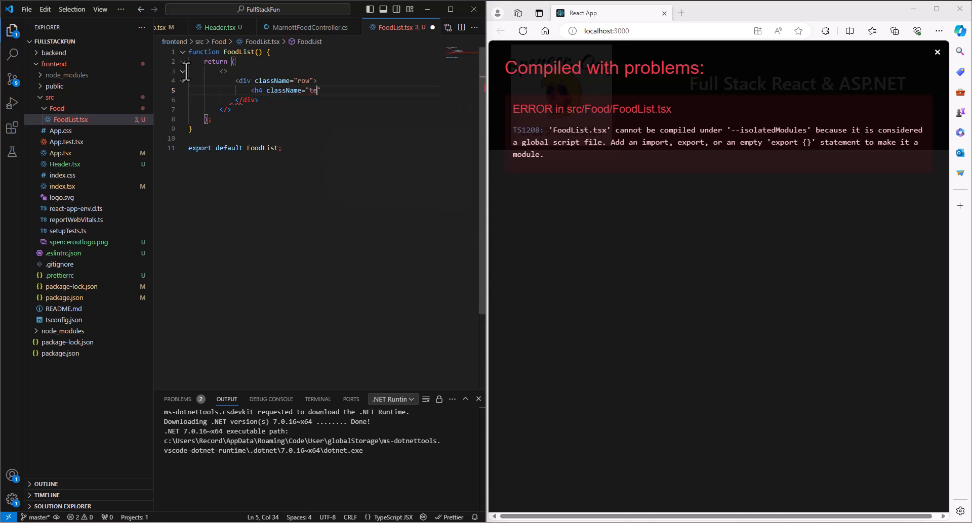
{"action": "type", "text": "xt-center"}
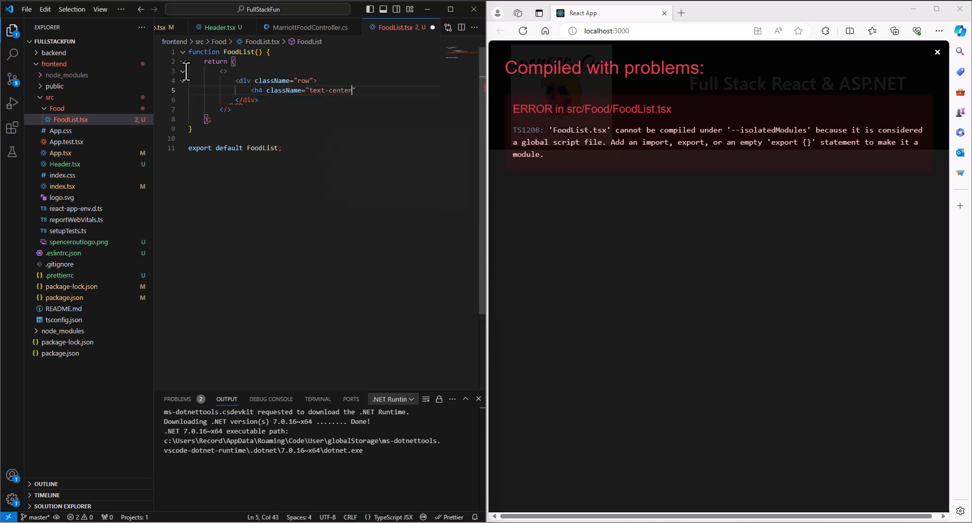
{"action": "type", "text": ">Be</h4>"}
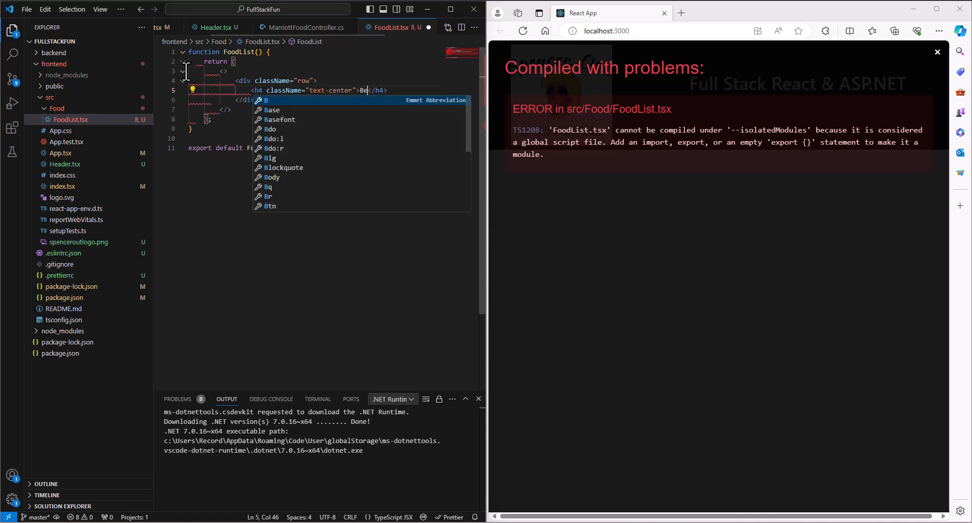
{"action": "type", "text": "st Marriott F"}
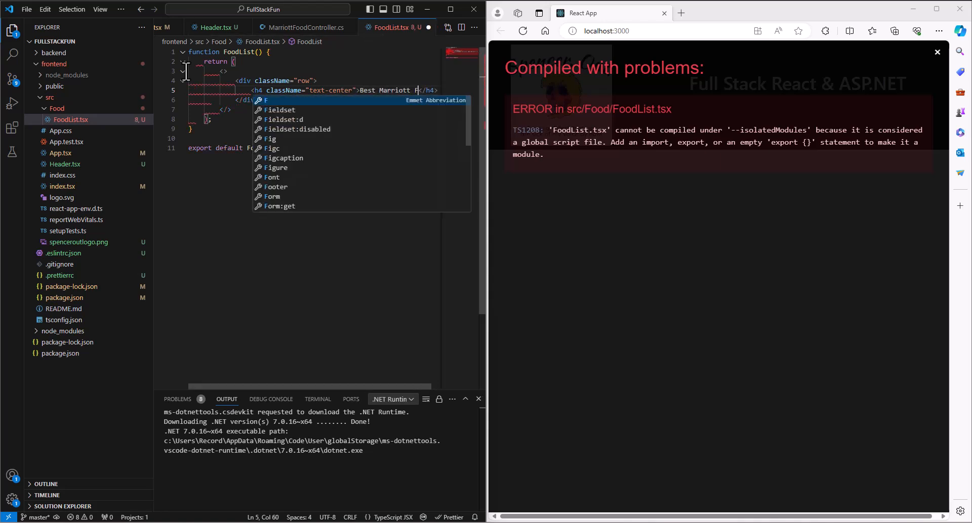
{"action": "type", "text": "ood"}
{"action": "type", "text": "<"}
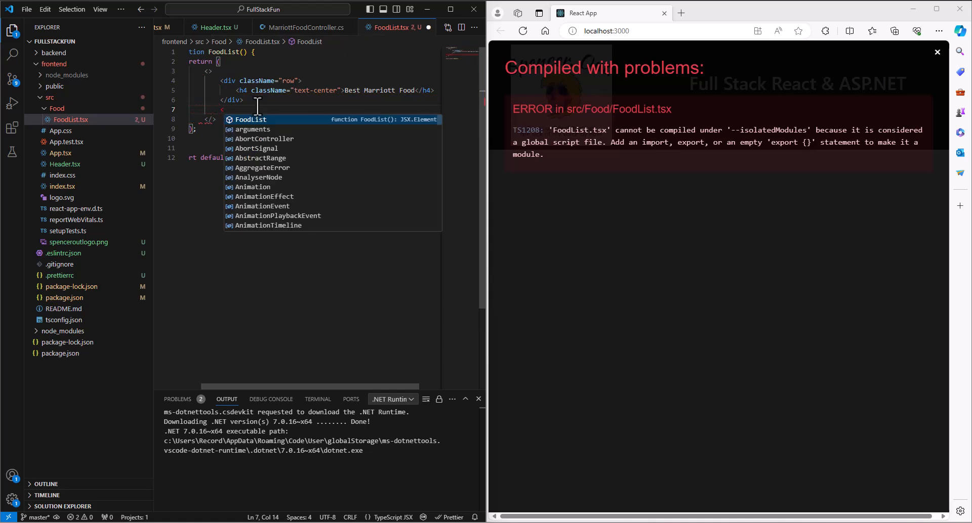
Add a table element with className "table table-bordered".
{"action": "type", "text": "table"}
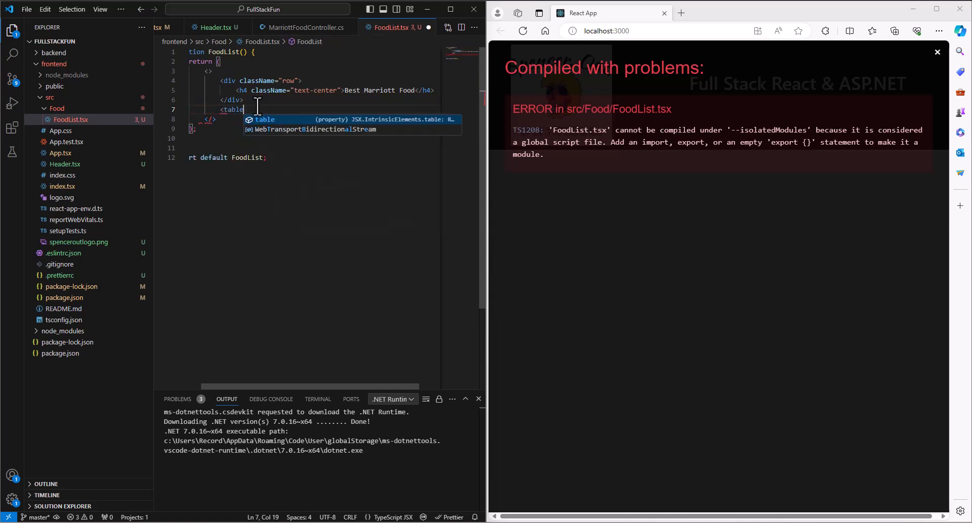
{"action": "type", "text": "classNam"}
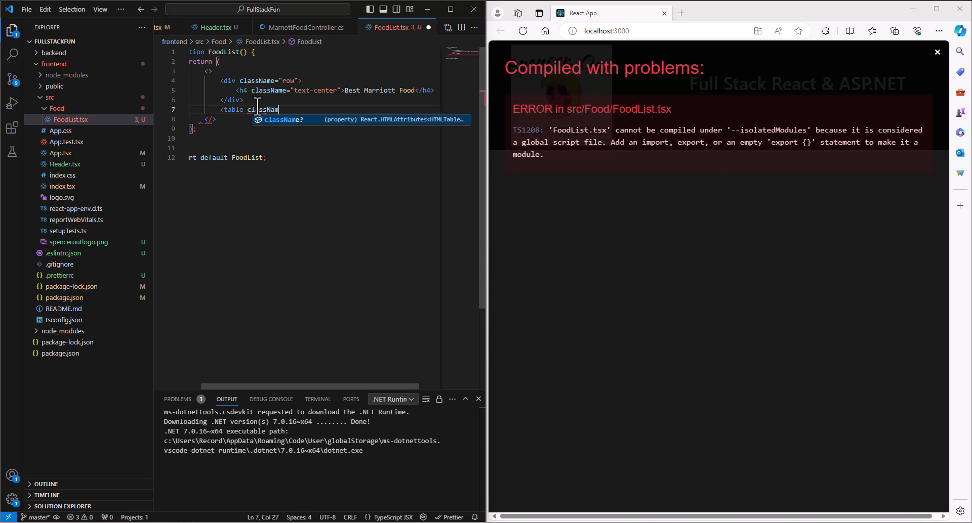
{"action": "type", "text": "=\"table tabl\""}
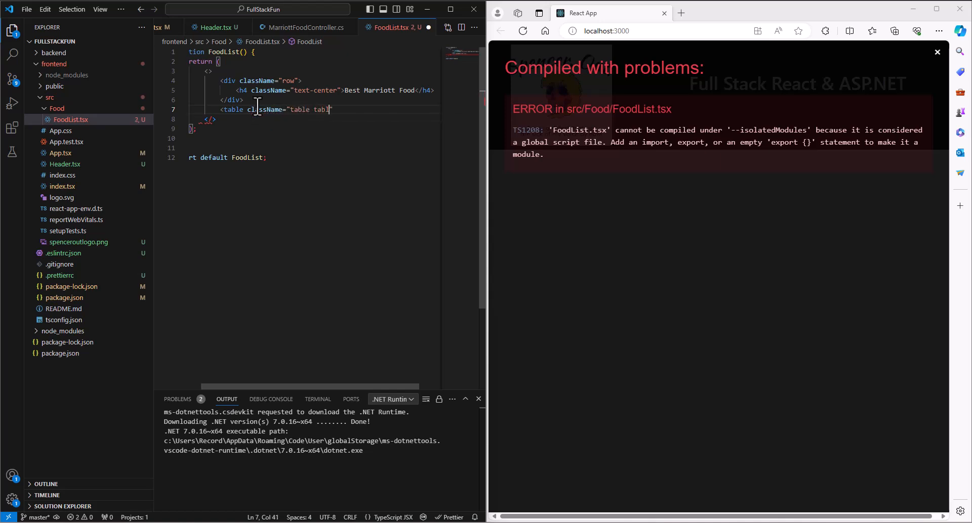
{"action": "type", "text": "able-bo"}
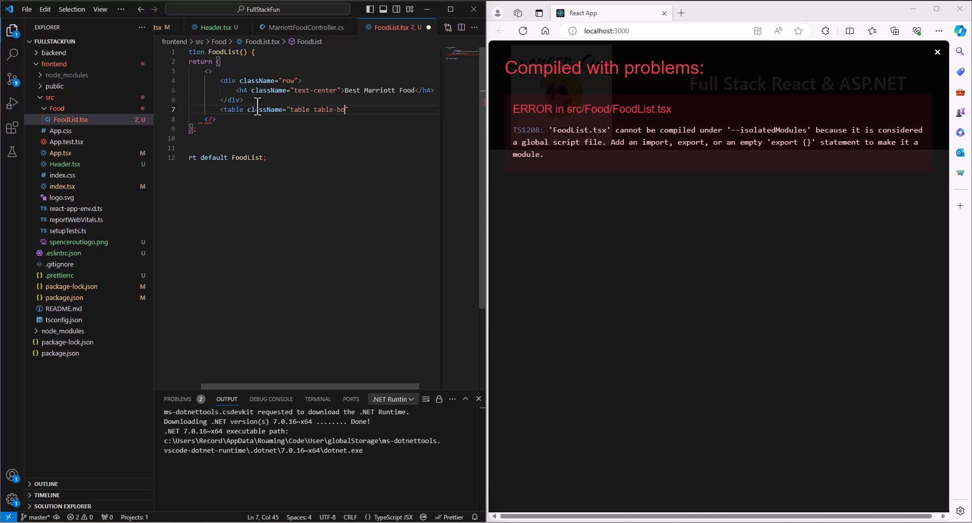
{"action": "type", "text": "rdered"}
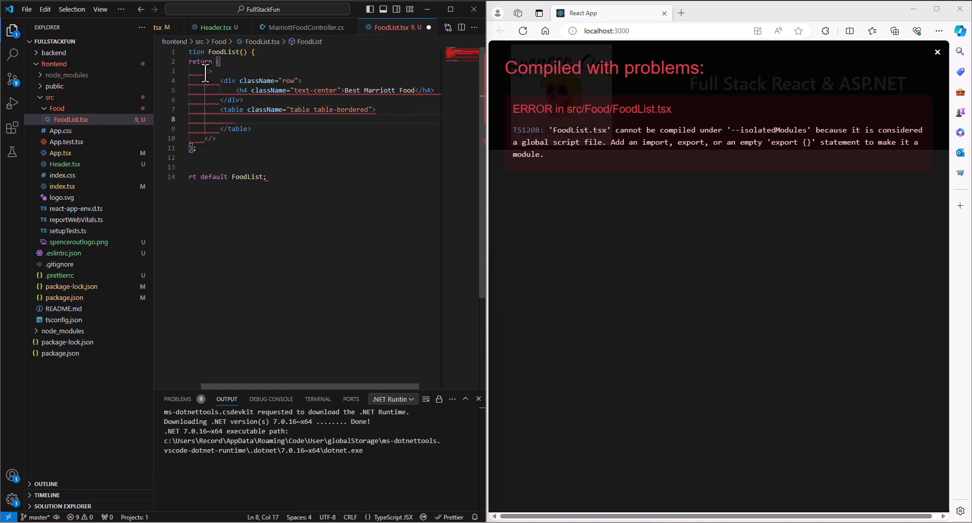
{"action": "mouse_move", "coordinate": [240, 128]}
{"action": "type", "text": "<thead>"}
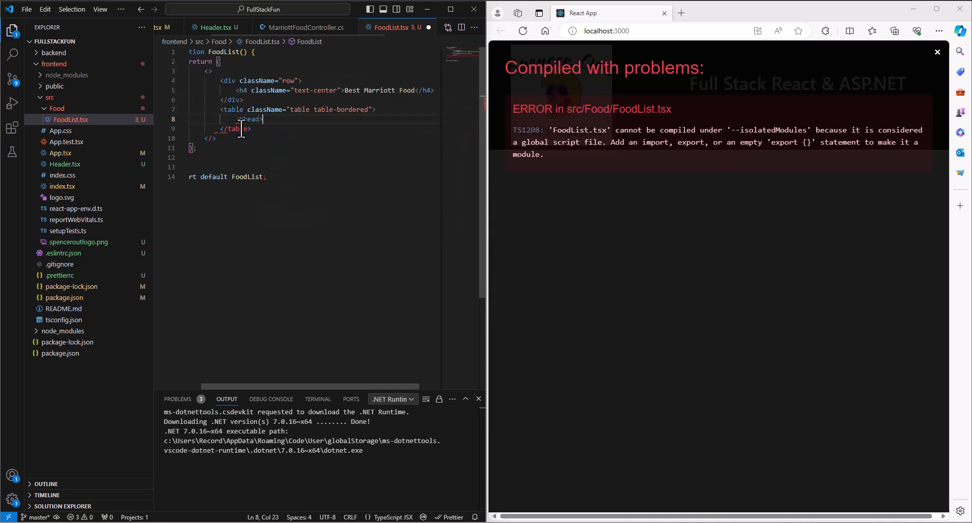
Add a thead row with Event Name, Vendor Name and Food Rating headers, plus an empty tbody.
{"action": "key", "text": "Enter"}
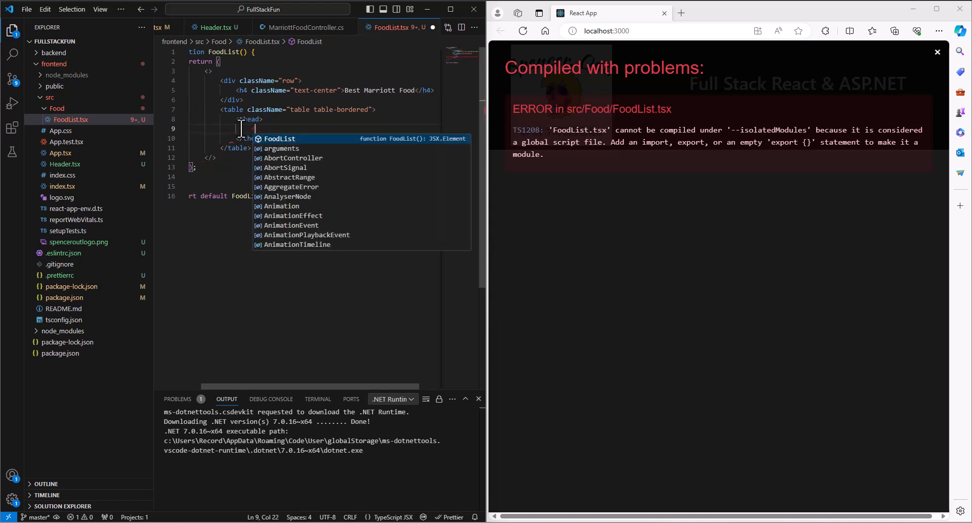
{"action": "type", "text": "<tr>"}
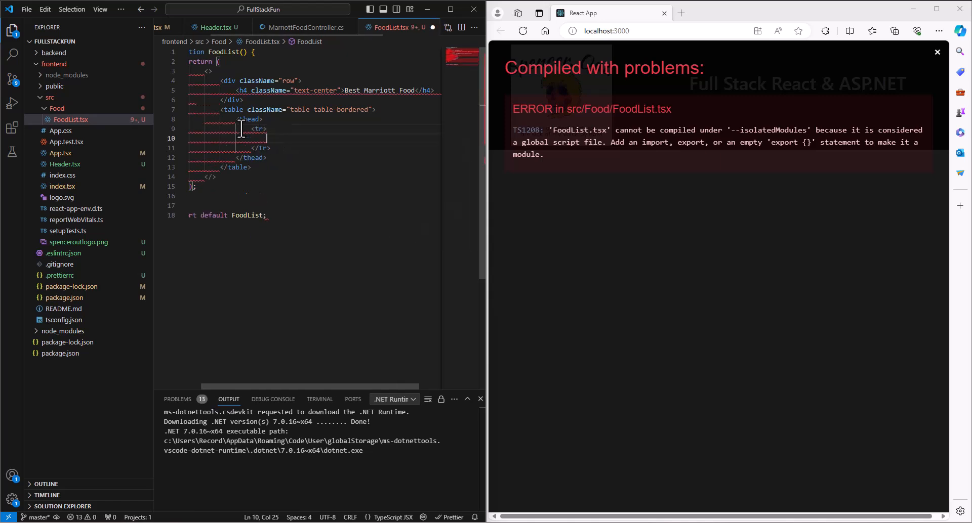
{"action": "type", "text": "<th></th>"}
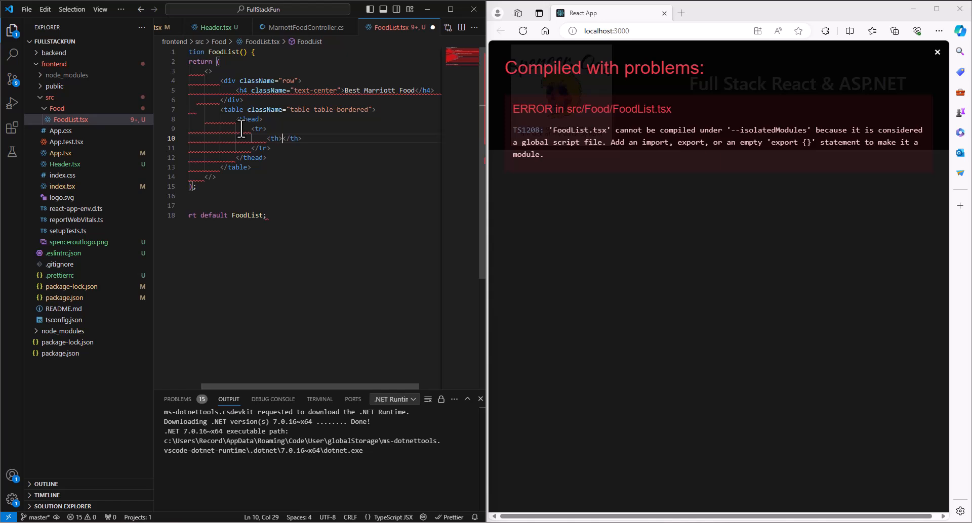
{"action": "type", "text": "Event Name"}
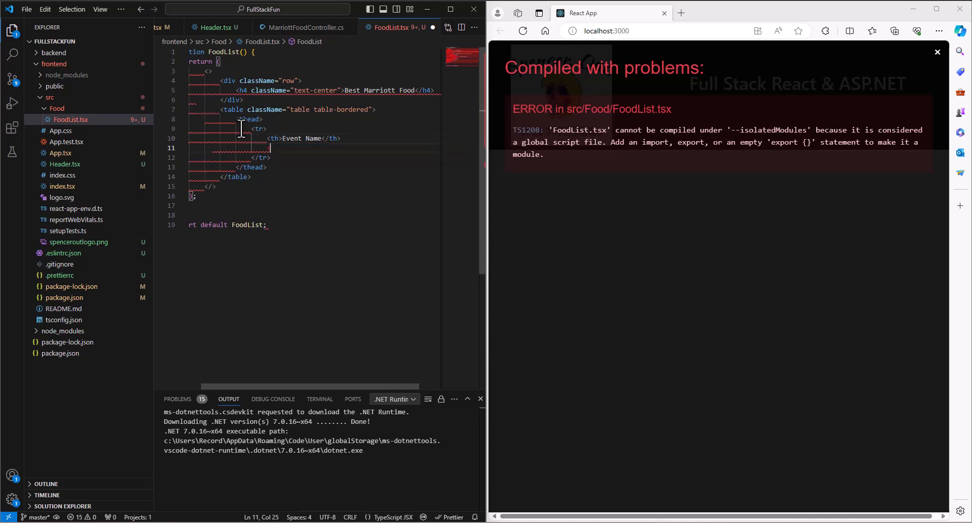
{"action": "type", "text": "<t"}
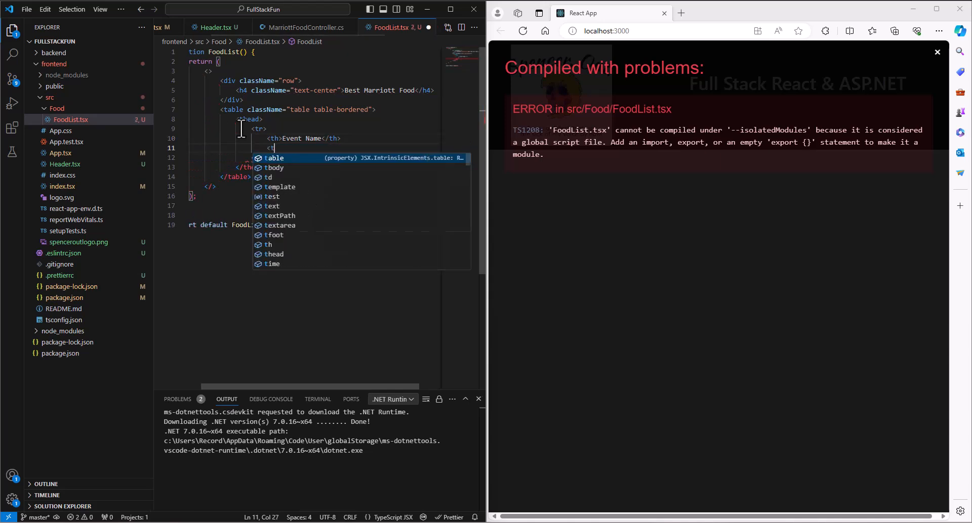
{"action": "type", "text": "Vendor</th>"}
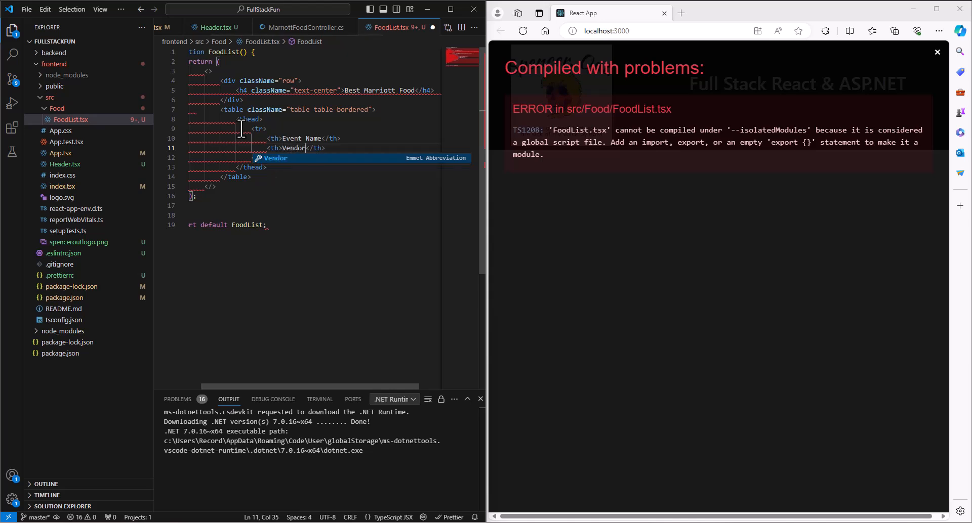
{"action": "type", "text": "Name"}
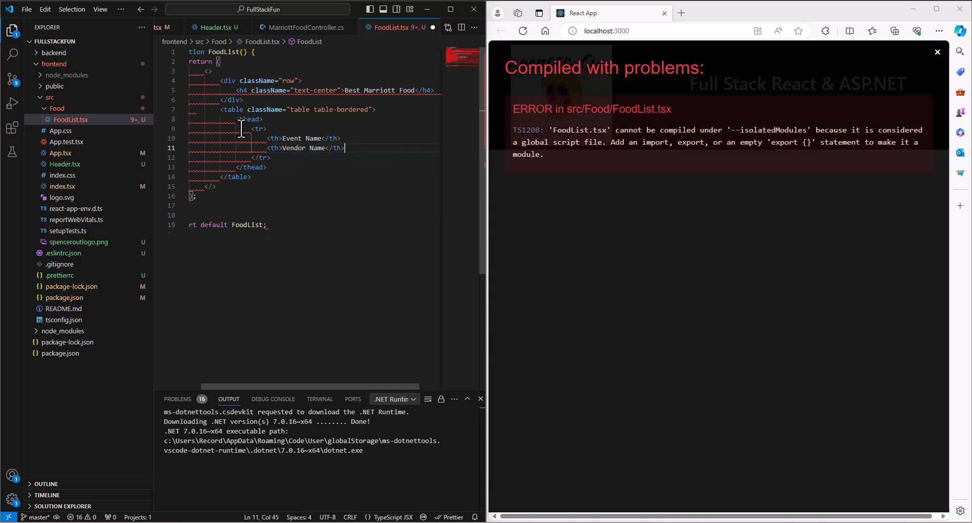
{"action": "type", "text": "th>Food Rating</th>"}
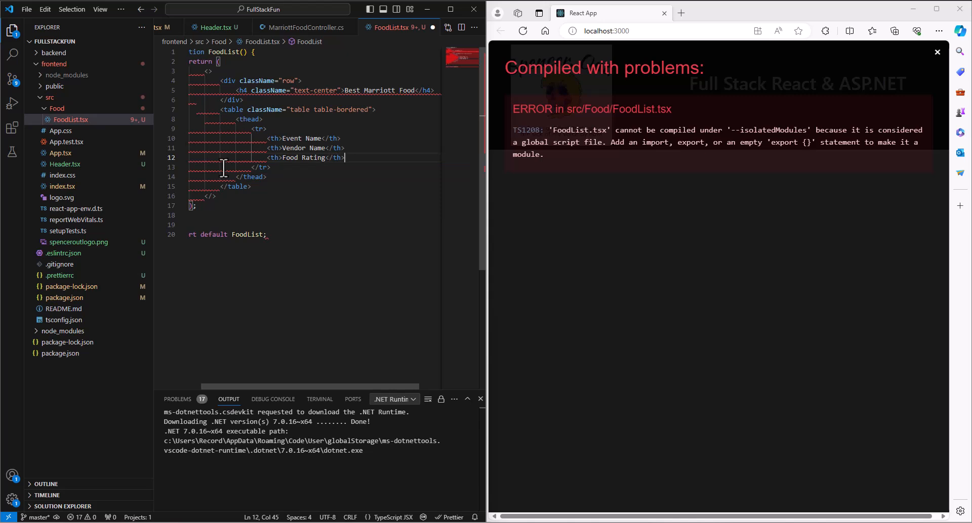
{"action": "left_click", "coordinate": [268, 177]}
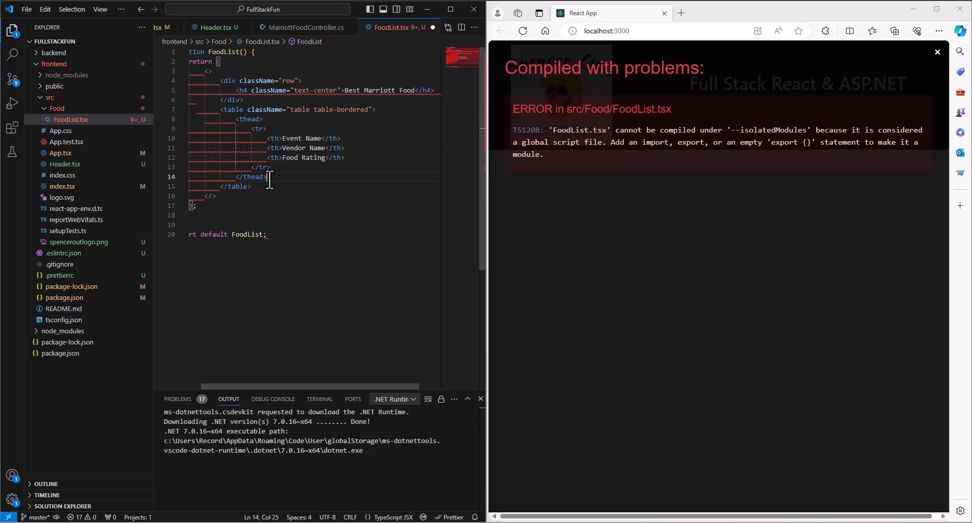
{"action": "type", "text": "<tbody></tbody>"}
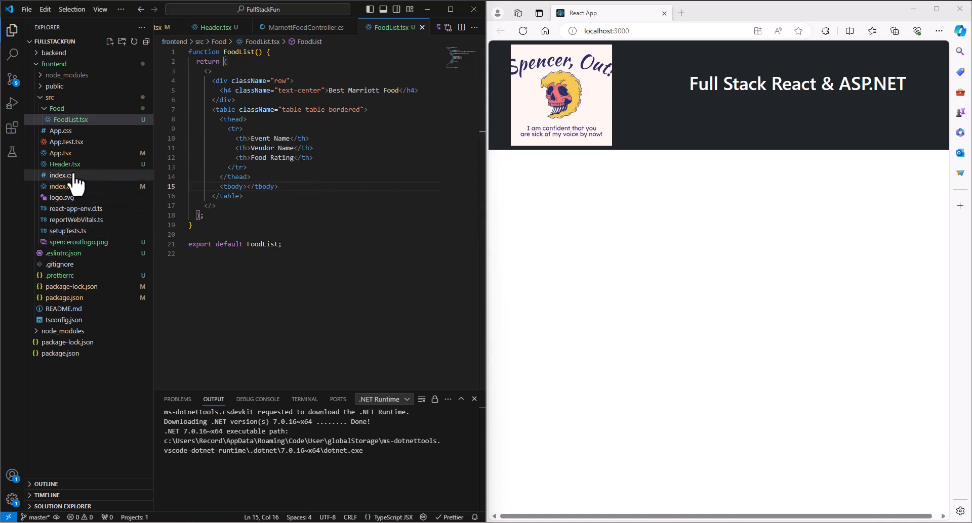
In App.tsx, add a <FoodList /> element on the line after the Header.
{"action": "left_click", "coordinate": [60, 153]}
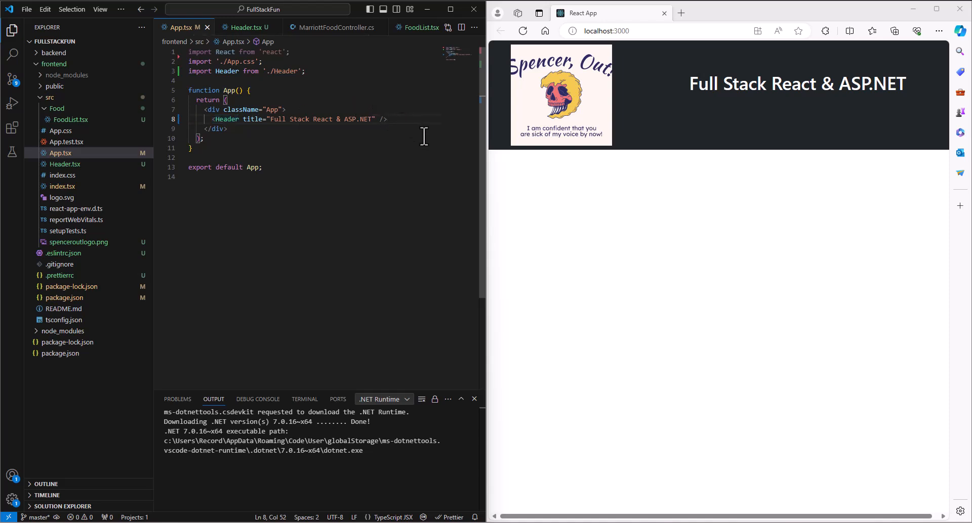
{"action": "type", "text": "<FoodList>"}
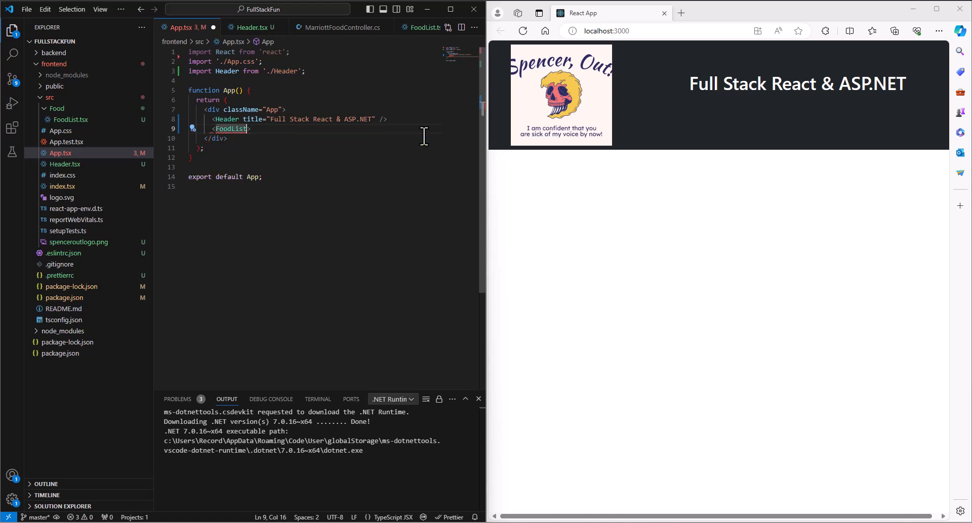
{"action": "type", "text": "/"}
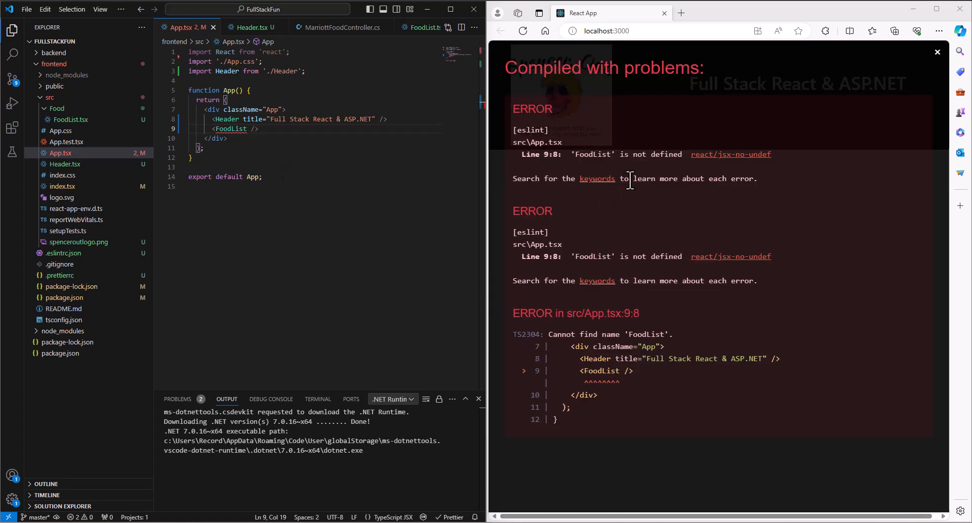
{"action": "mouse_move", "coordinate": [602, 154]}
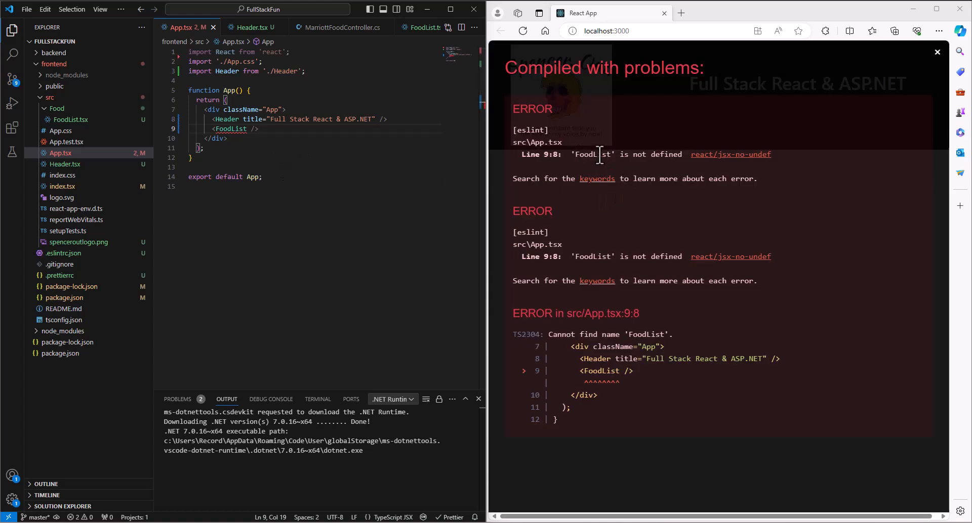
{"action": "mouse_move", "coordinate": [425, 161]}
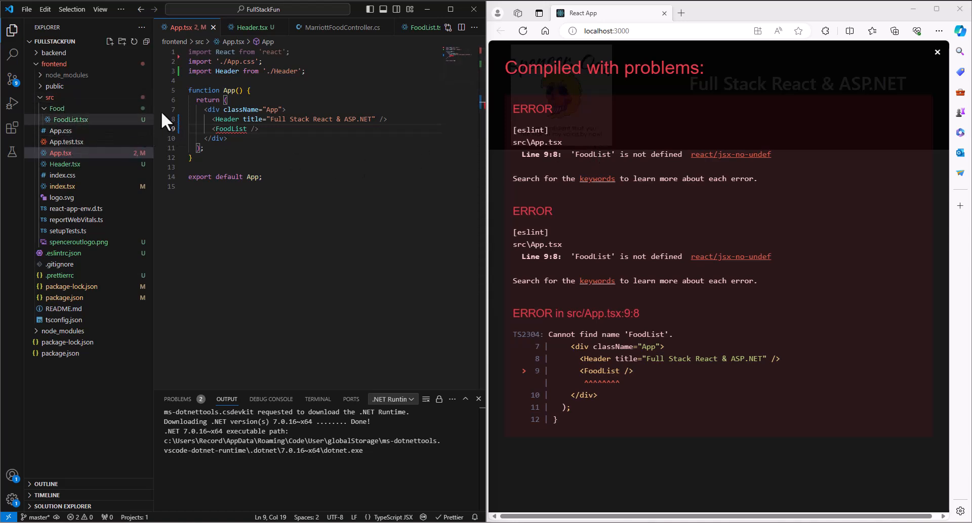
{"action": "mouse_move", "coordinate": [237, 129]}
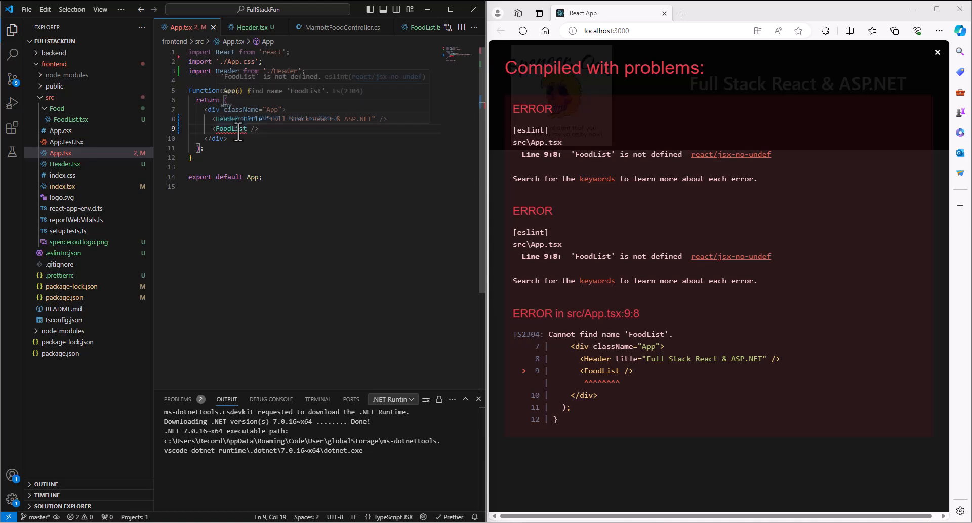
{"action": "mouse_move", "coordinate": [232, 128]}
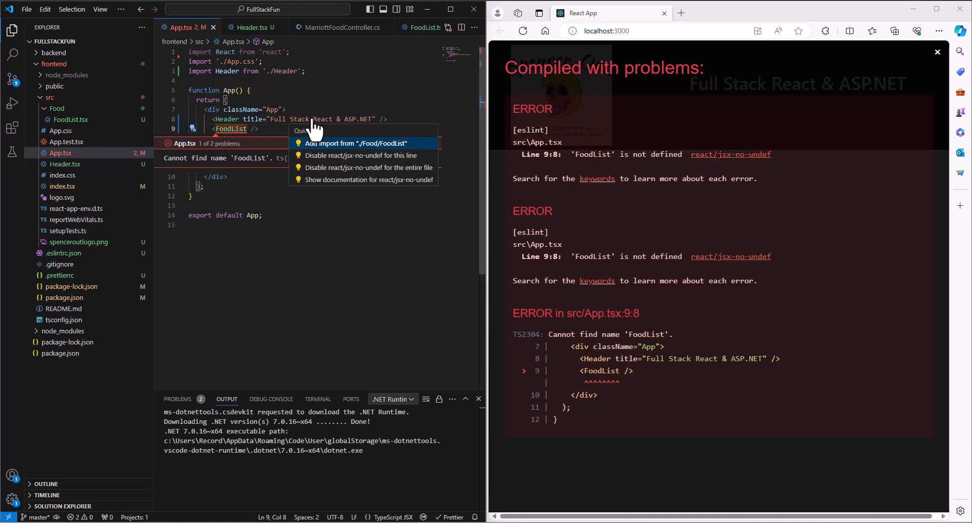
{"action": "mouse_move", "coordinate": [322, 150]}
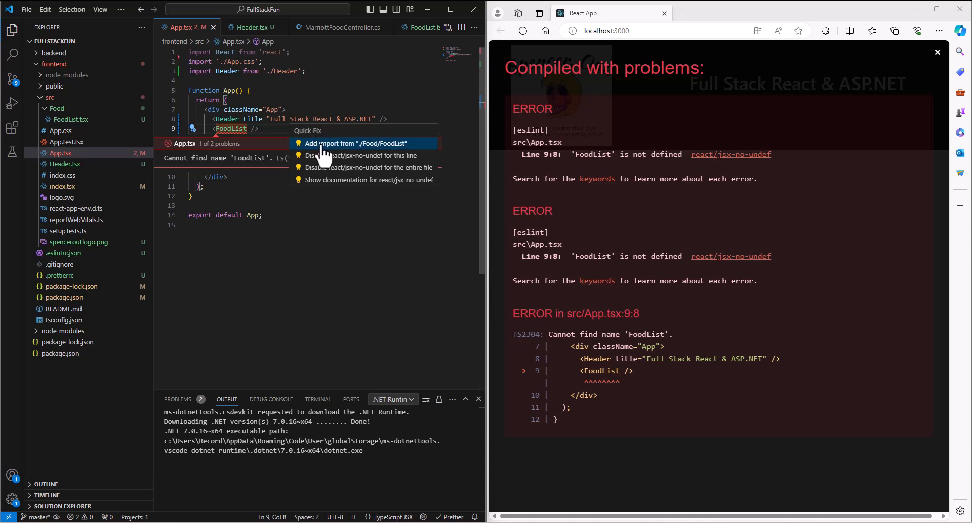
{"action": "mouse_move", "coordinate": [368, 147]}
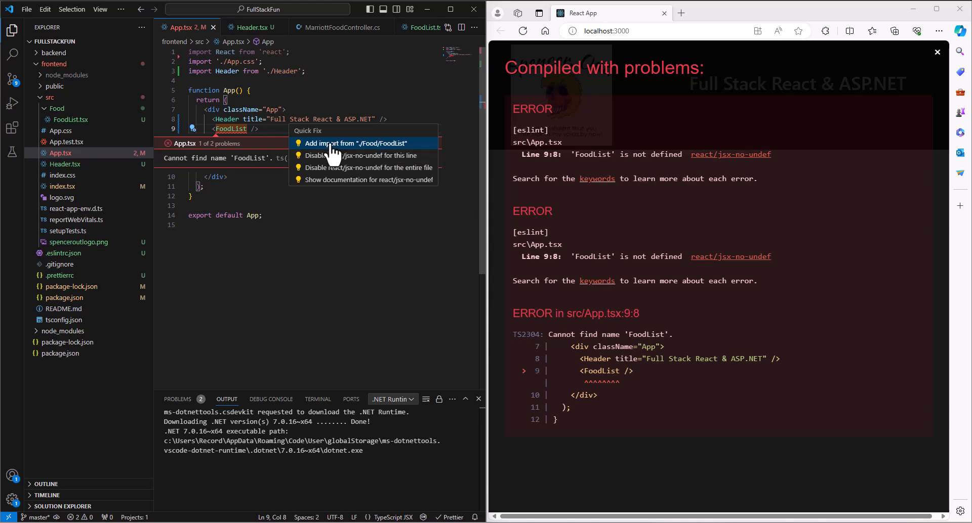
Add the import of FoodList from './Food/FoodList' via Quick Fix and dismiss the error popup.
{"action": "left_click", "coordinate": [356, 144]}
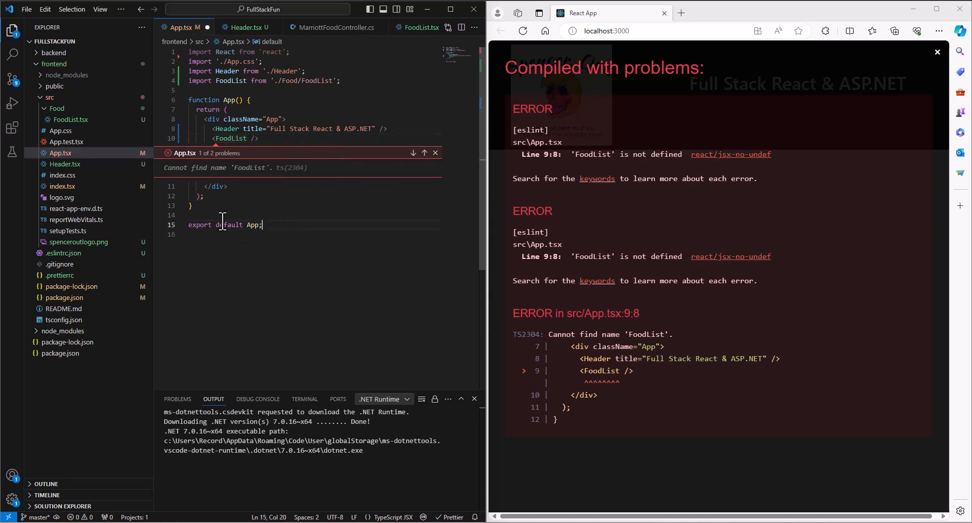
{"action": "left_click", "coordinate": [435, 153]}
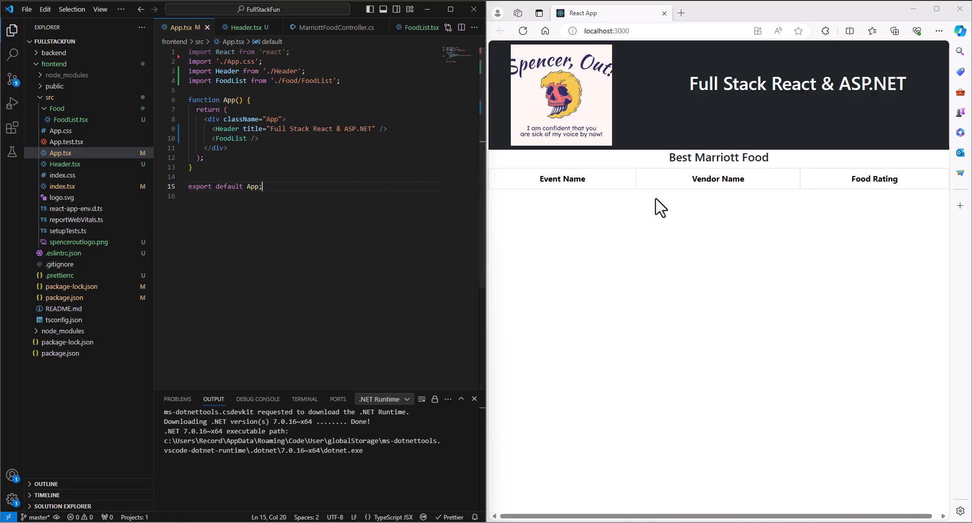
{"action": "mouse_move", "coordinate": [681, 182]}
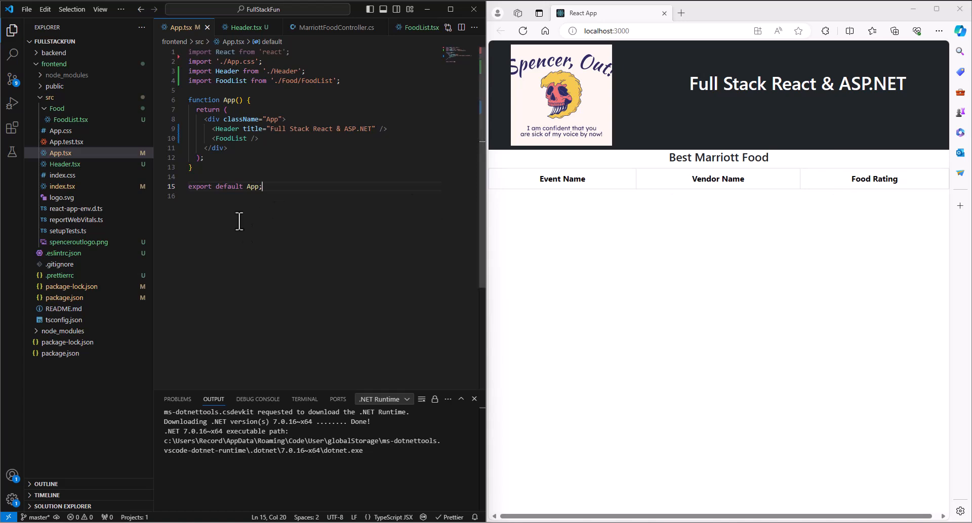
{"action": "mouse_move", "coordinate": [407, 222]}
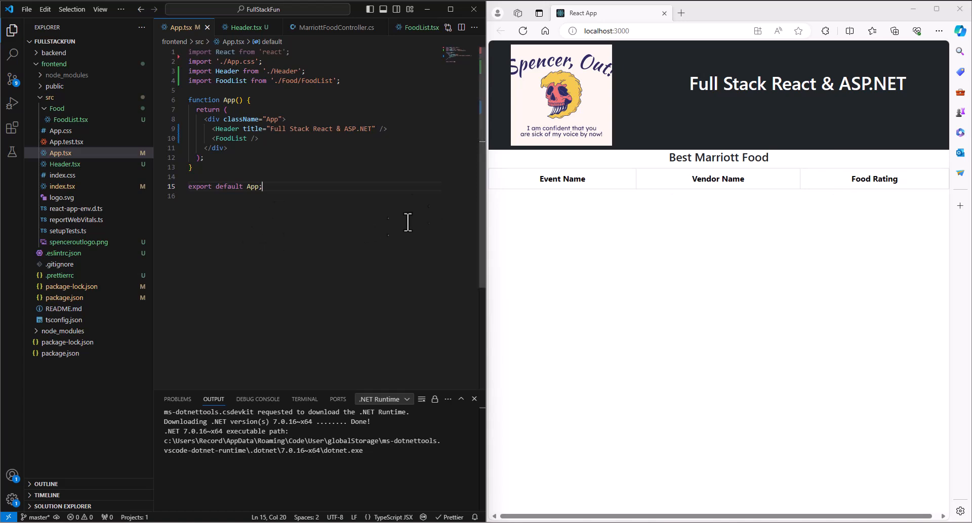
{"action": "mouse_move", "coordinate": [277, 261]}
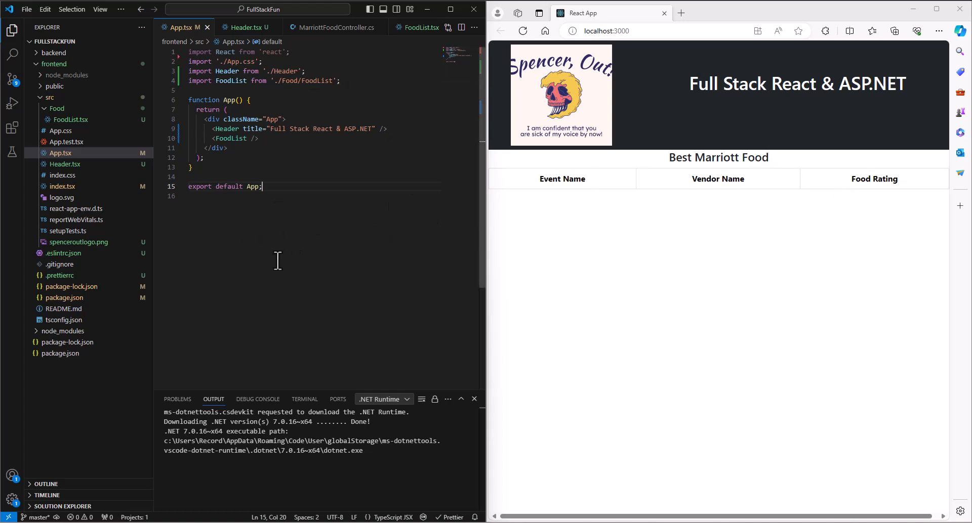
{"action": "mouse_move", "coordinate": [314, 196]}
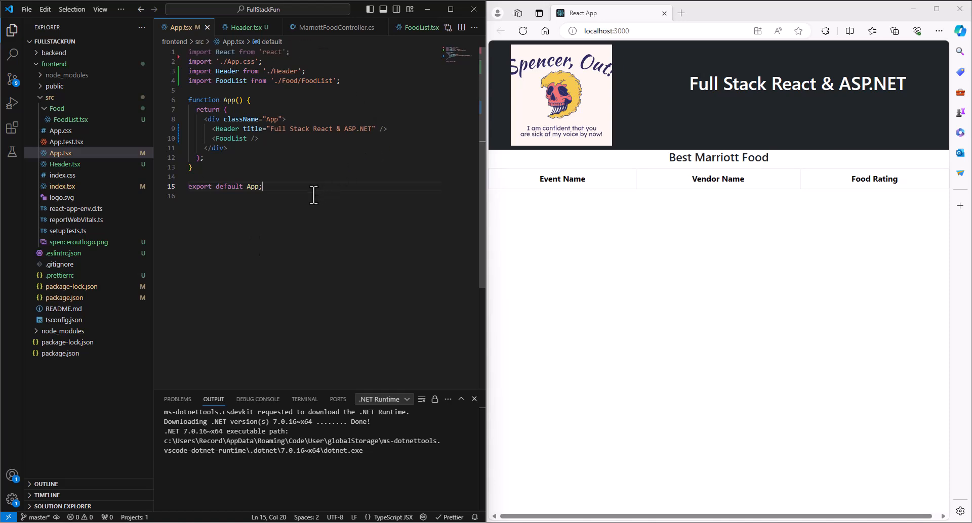